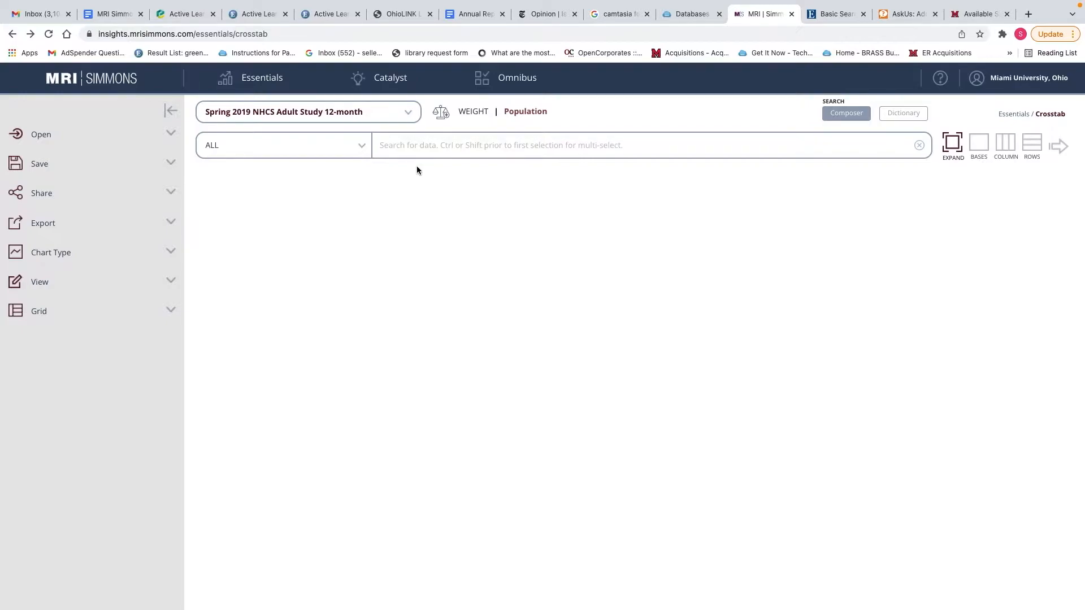
pyautogui.moveTo(302, 178)
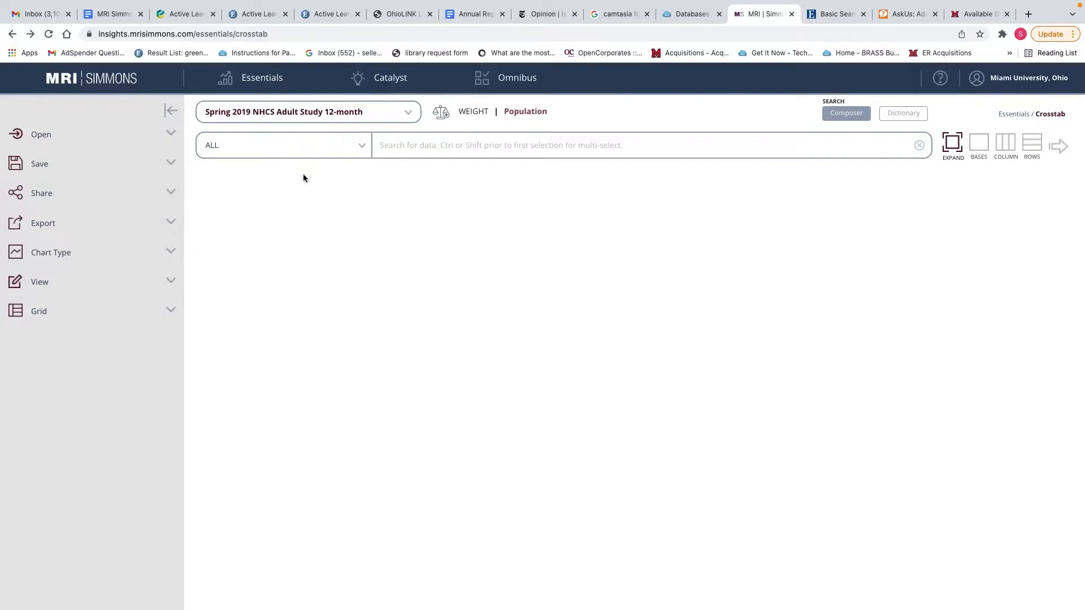
pyautogui.moveTo(358, 199)
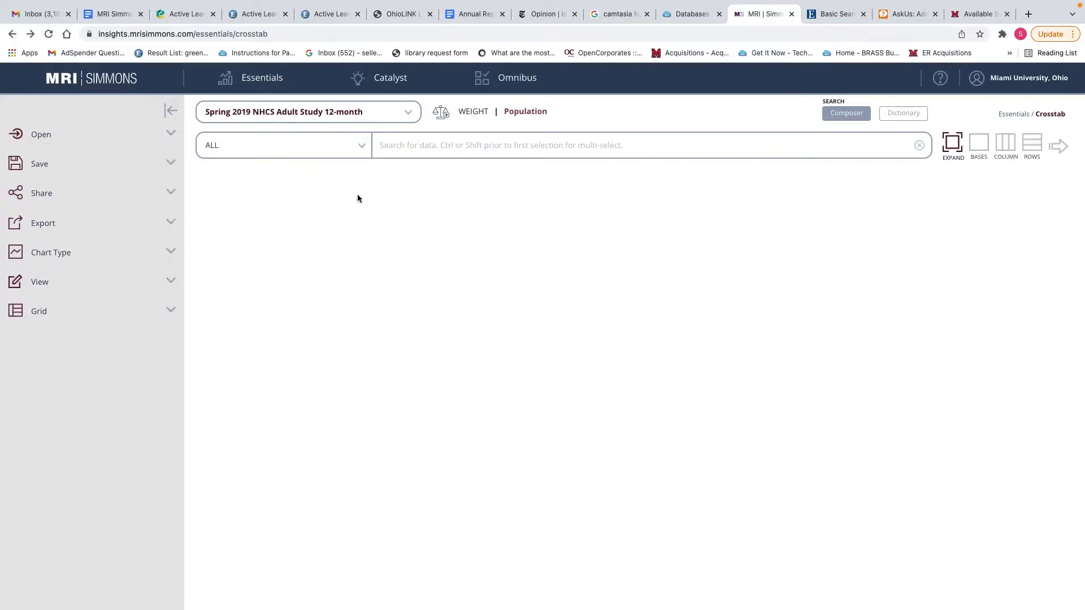
pyautogui.moveTo(476, 237)
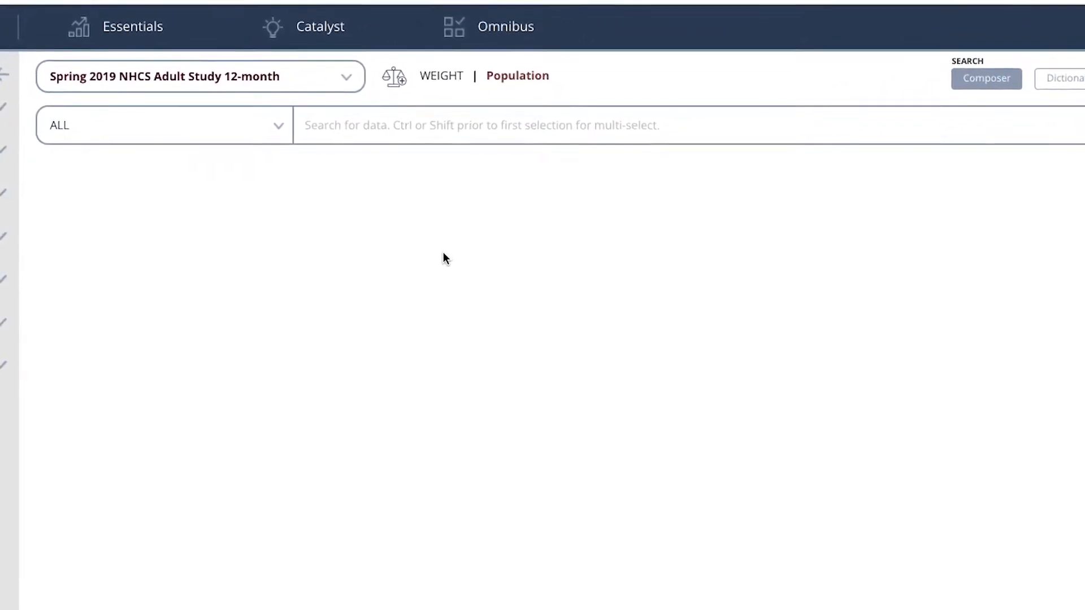
# Open the Essentials menu to reach Quick Reports and its report gallery.
pyautogui.click(132, 27)
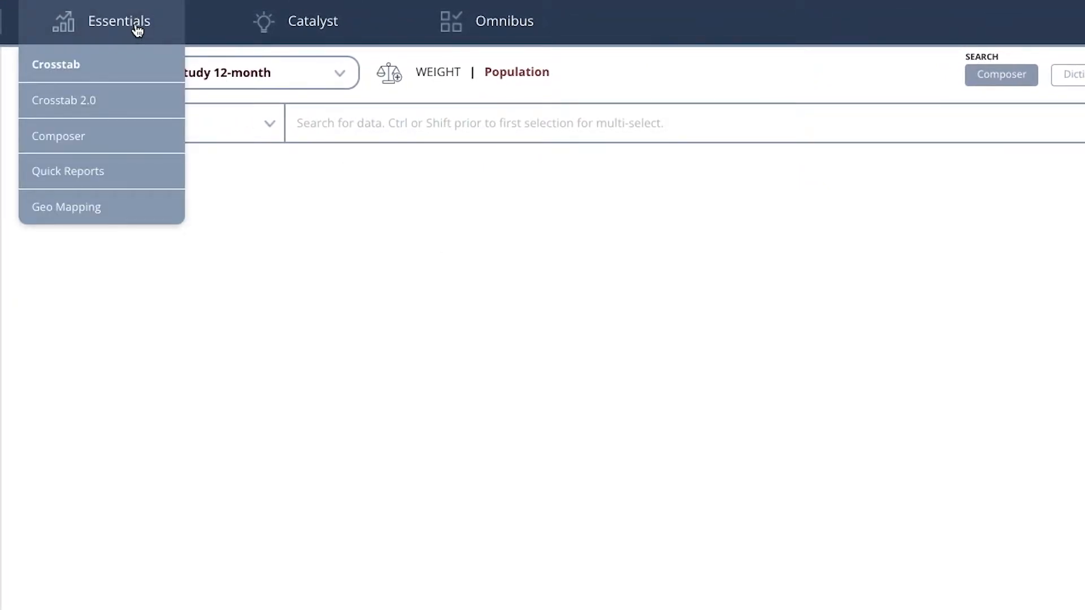
pyautogui.moveTo(75, 138)
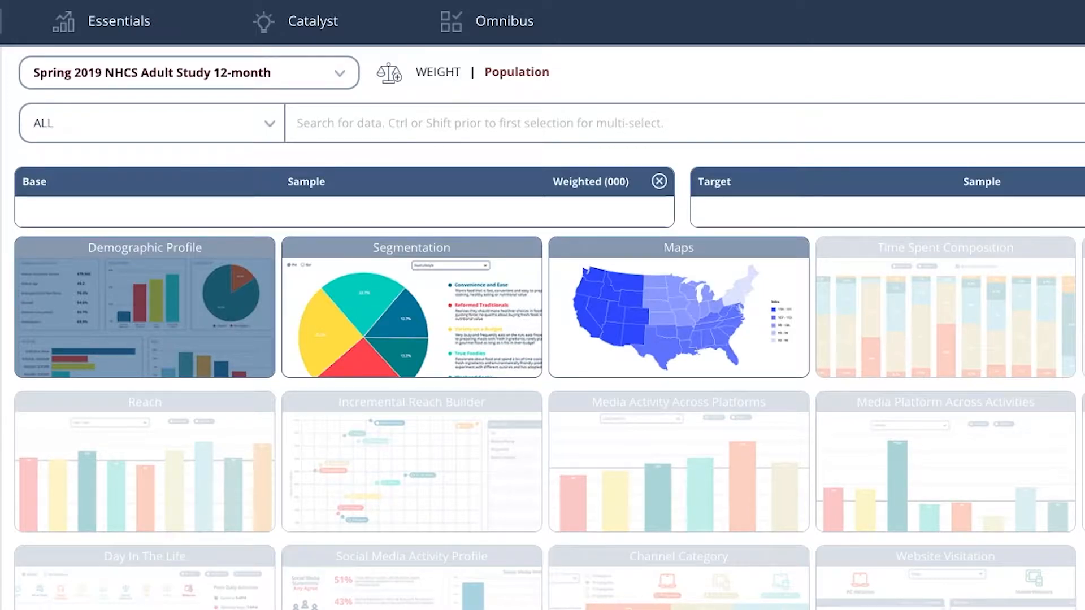
pyautogui.moveTo(76, 294)
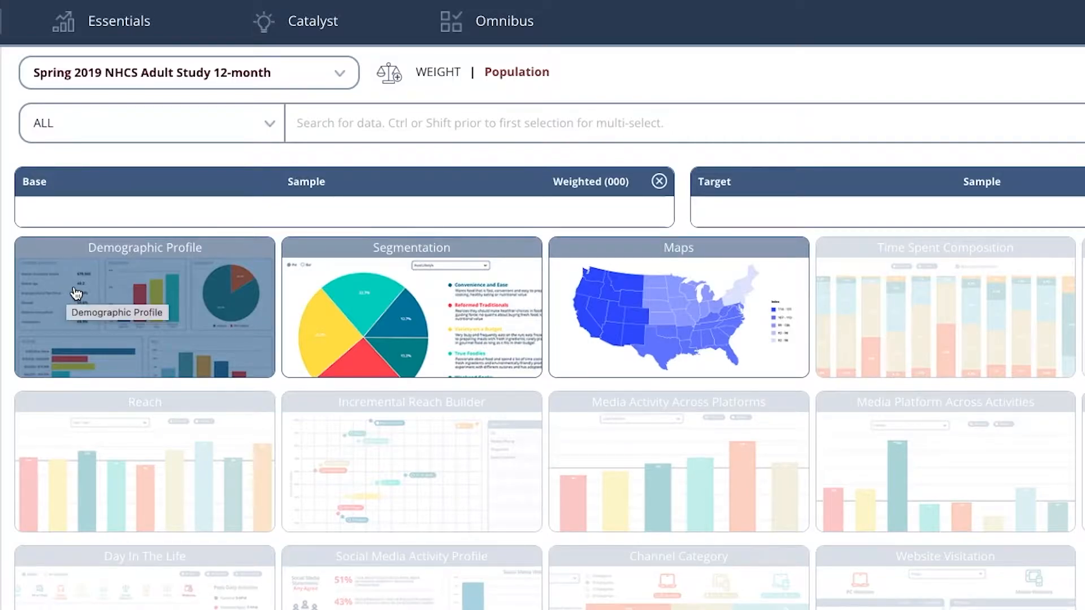
pyautogui.moveTo(336, 275)
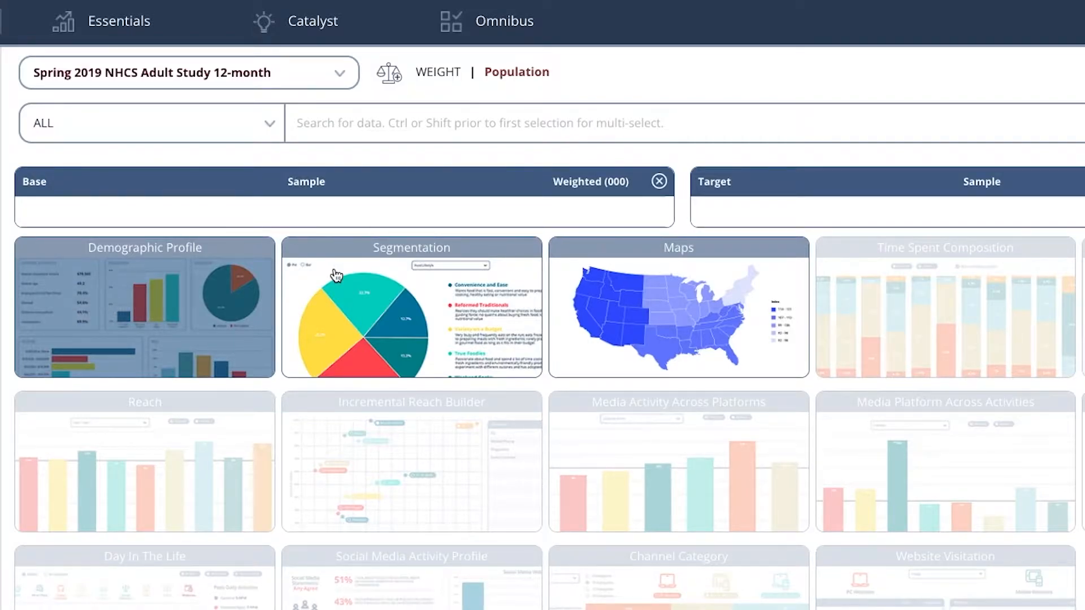
pyautogui.moveTo(637, 288)
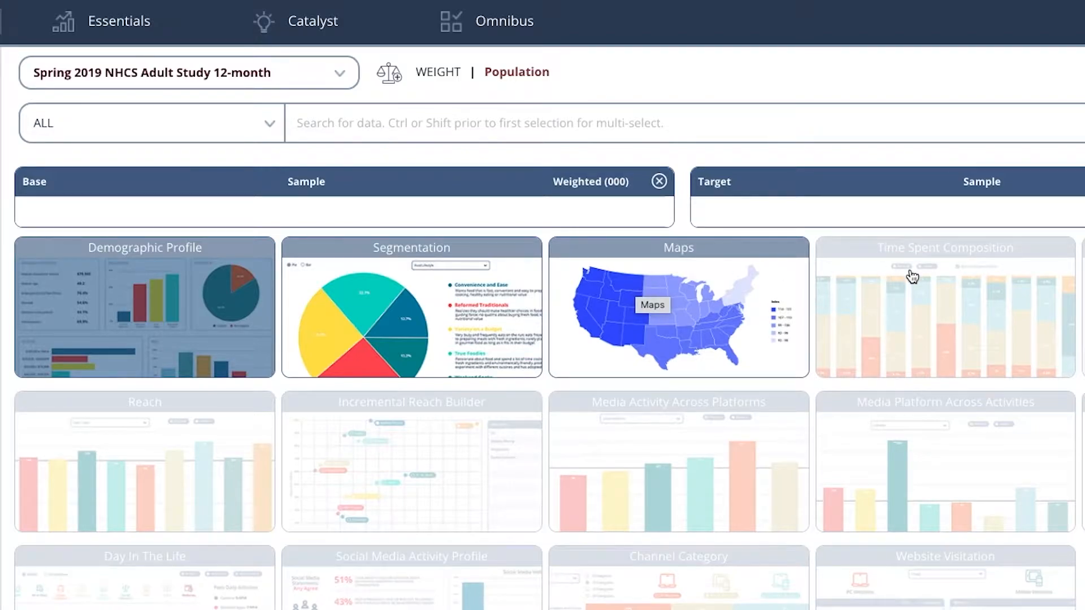
pyautogui.moveTo(790, 472)
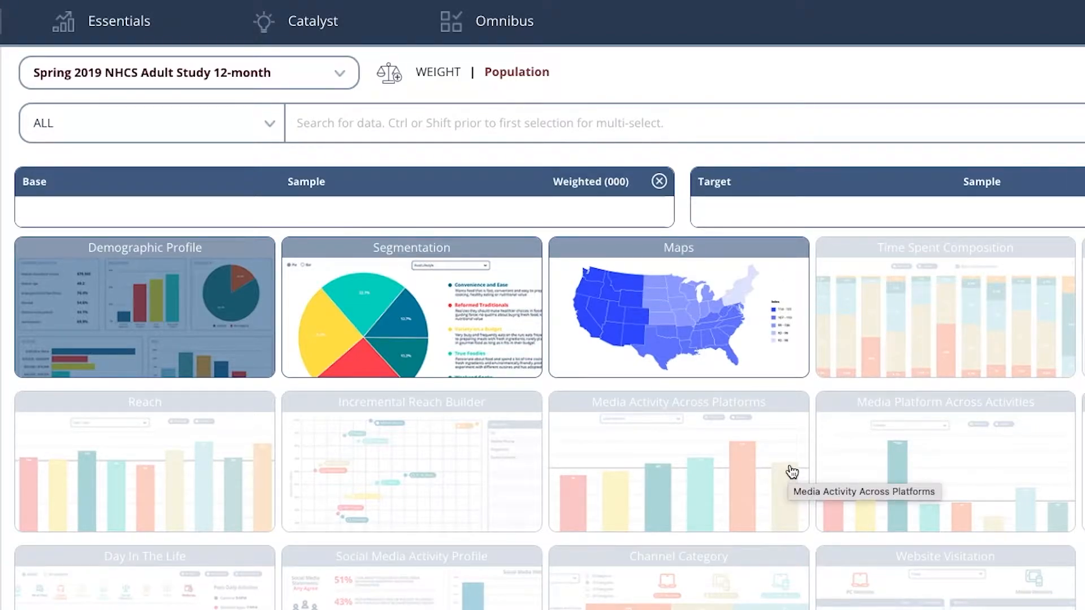
pyautogui.moveTo(927, 315)
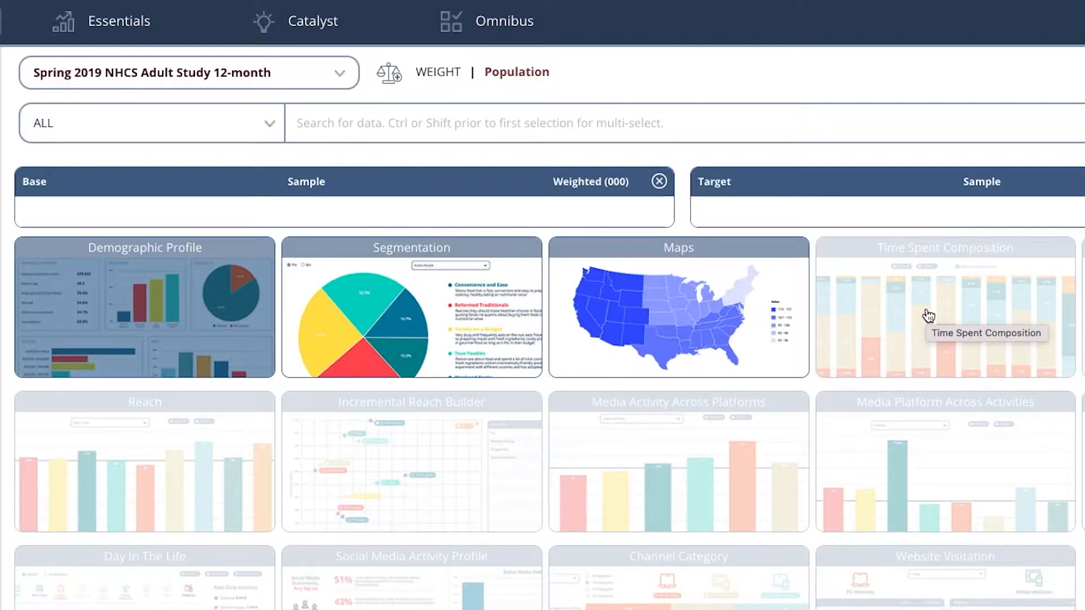
pyautogui.moveTo(728, 280)
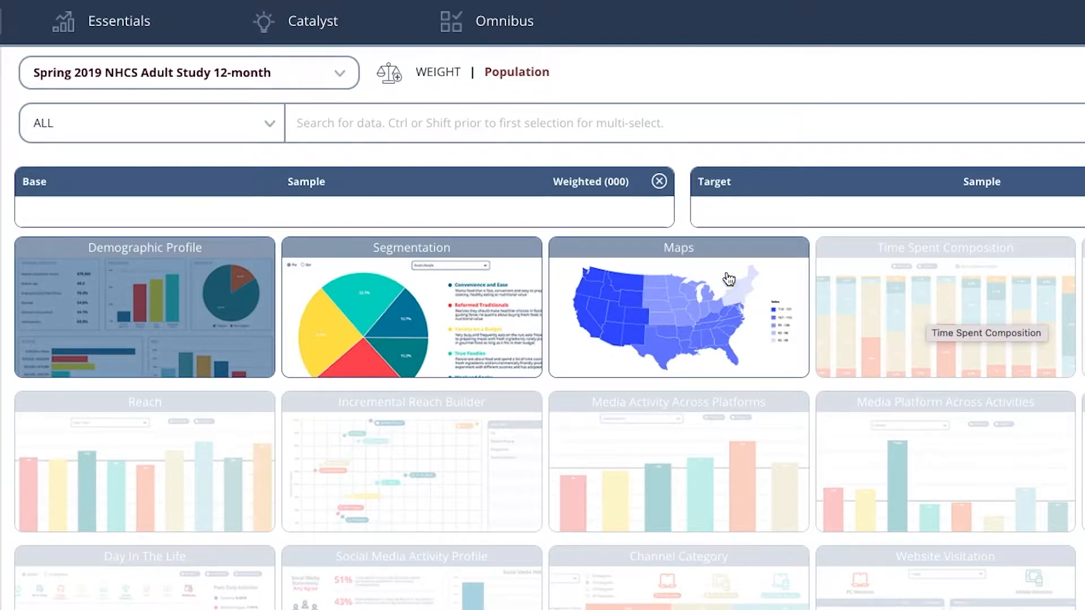
# Search the study for 'diet coke' to list matching beverage and brand items.
pyautogui.click(477, 123)
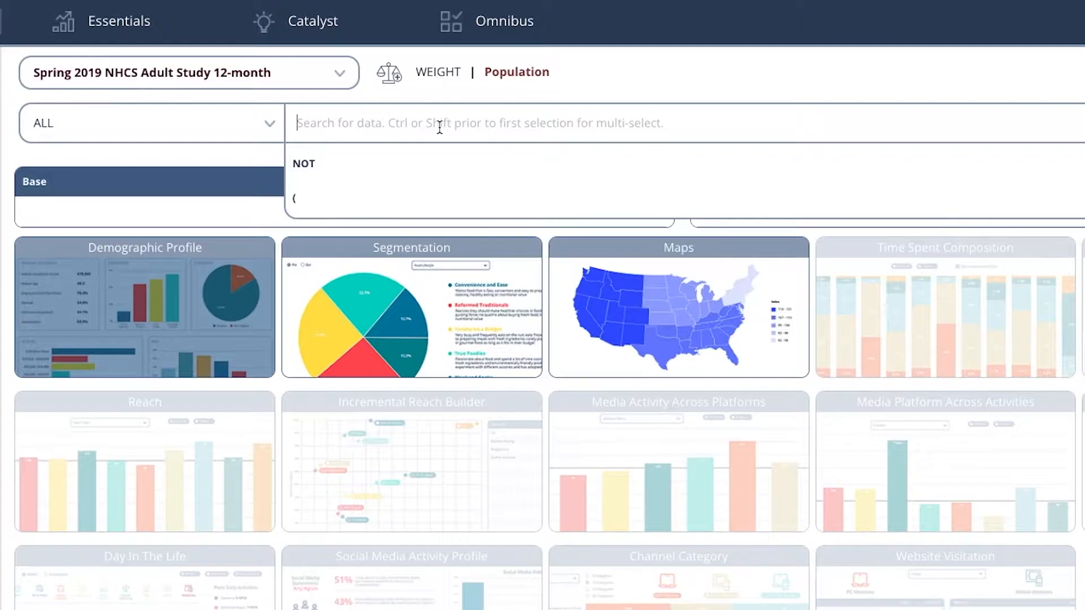
pyautogui.write('diet coke')
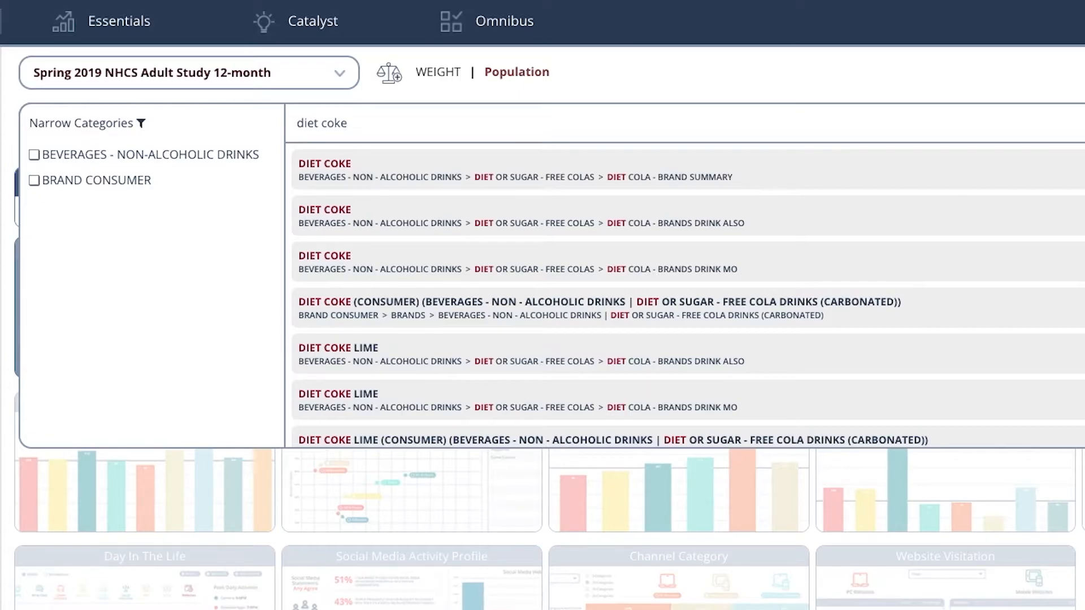
pyautogui.click(419, 128)
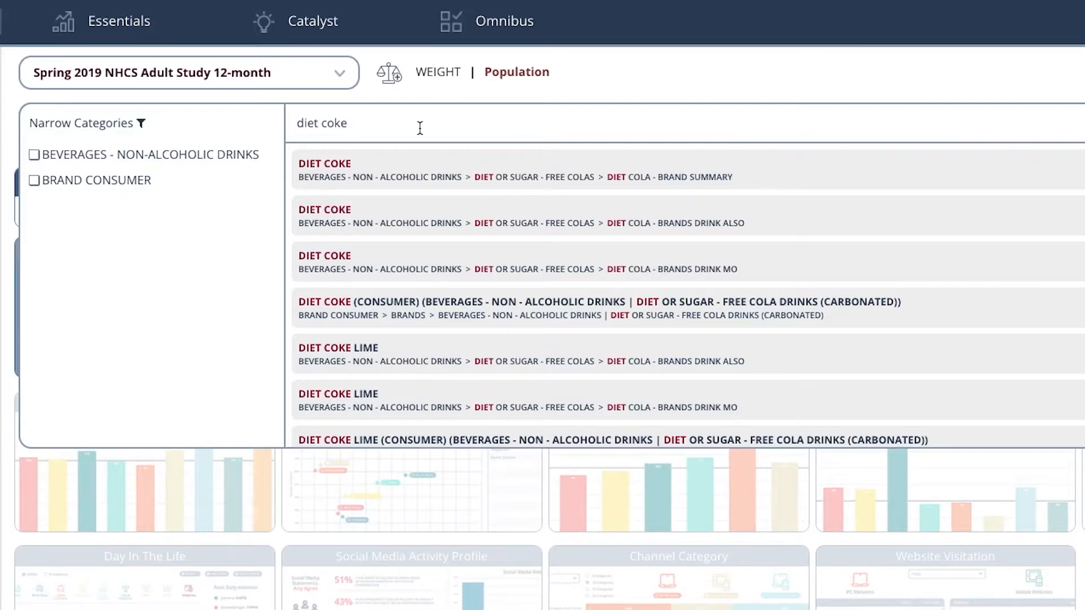
pyautogui.moveTo(38, 161)
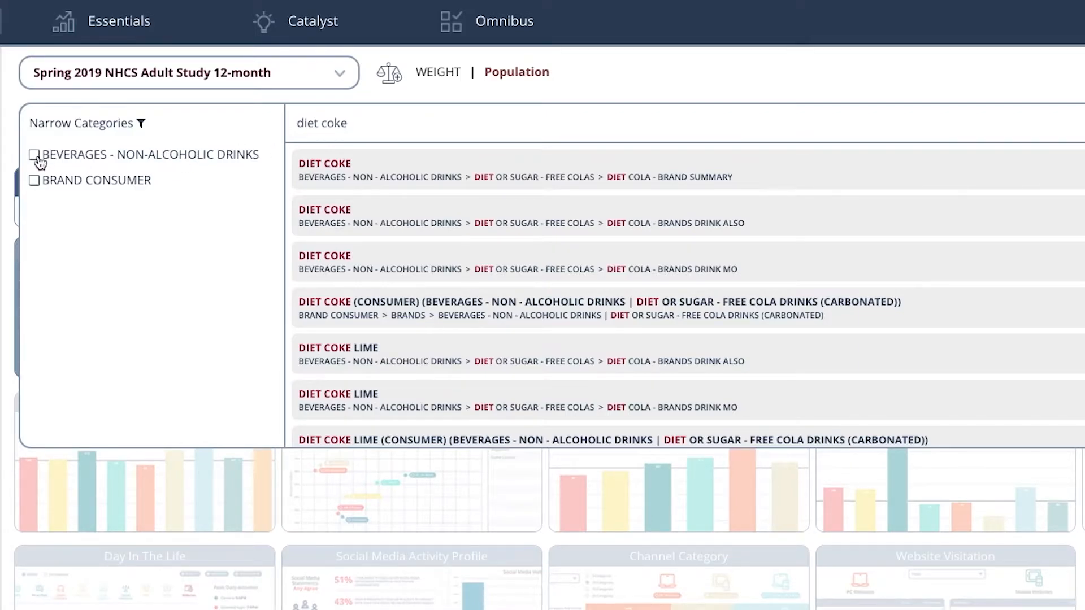
# Filter results to BEVERAGES - NON-ALCOHOLIC DRINKS and scroll to DIET COKE: 5 OR MORE.
pyautogui.click(33, 155)
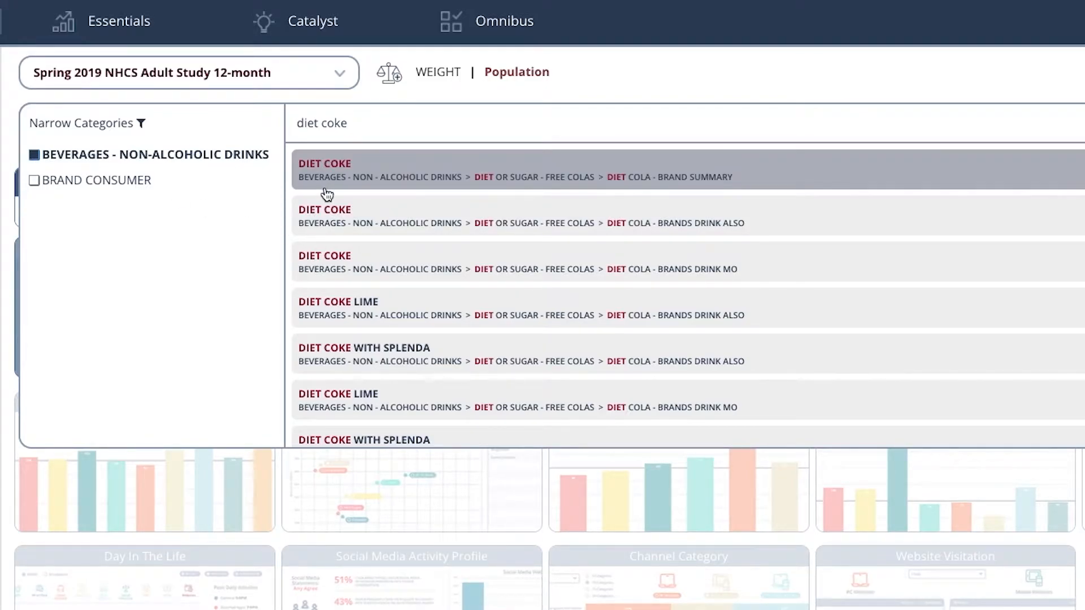
pyautogui.moveTo(314, 177)
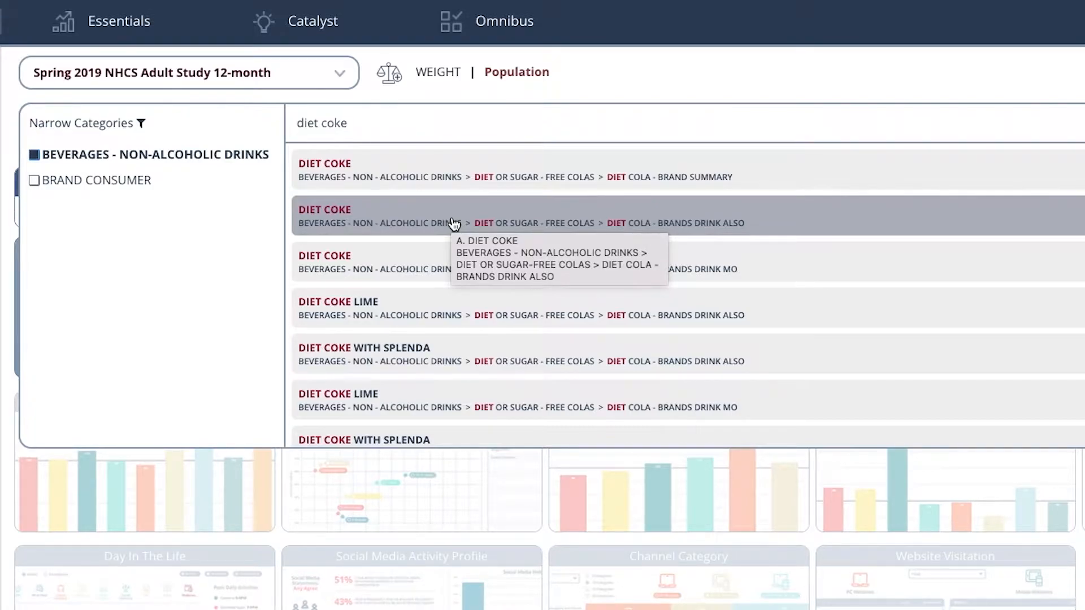
pyautogui.scroll(-3)
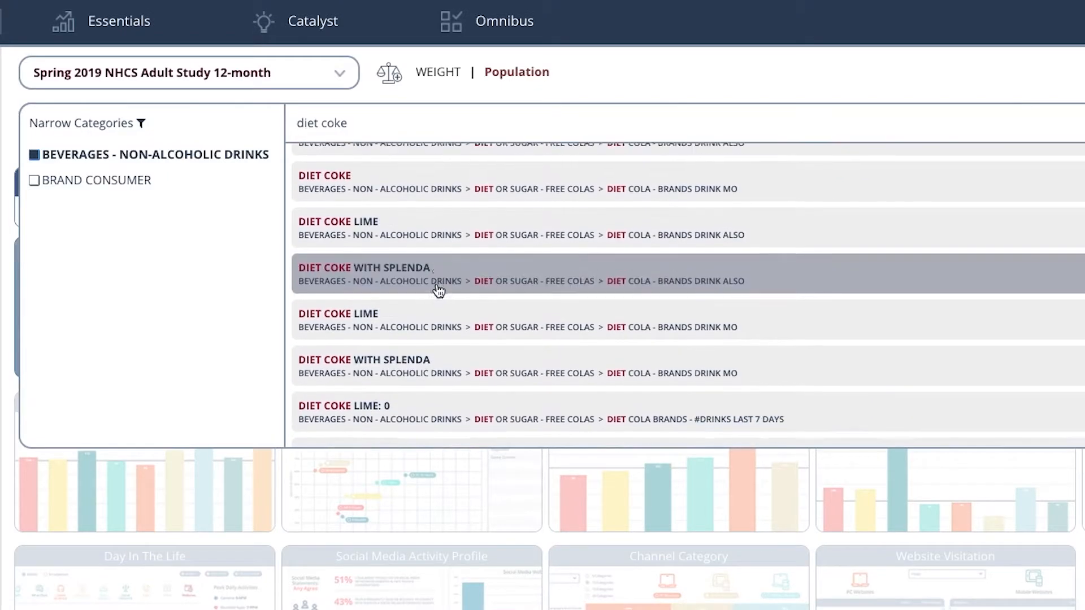
pyautogui.scroll(-3)
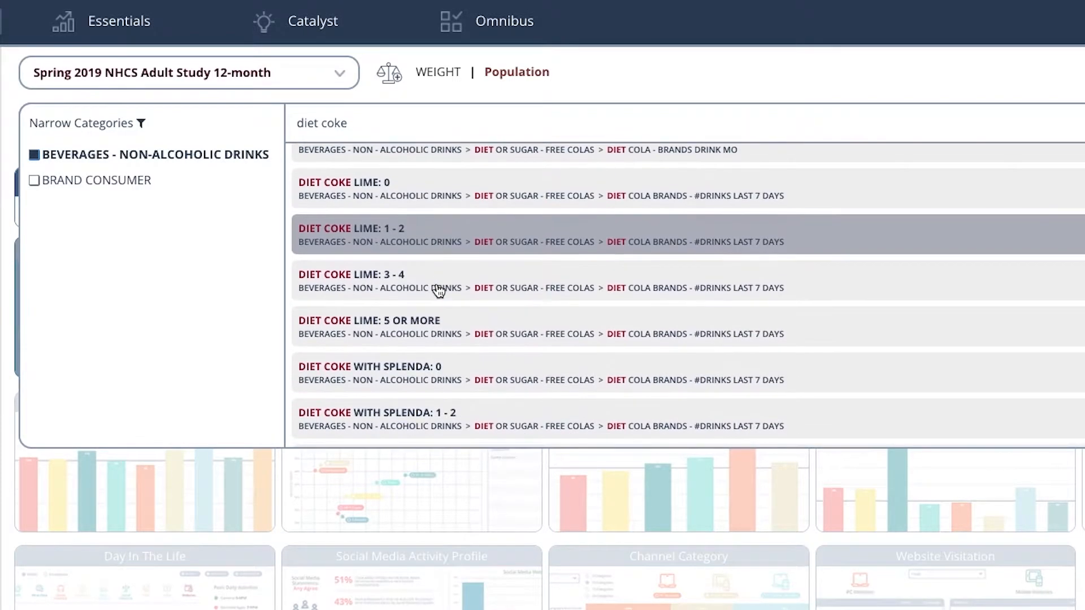
pyautogui.scroll(-3)
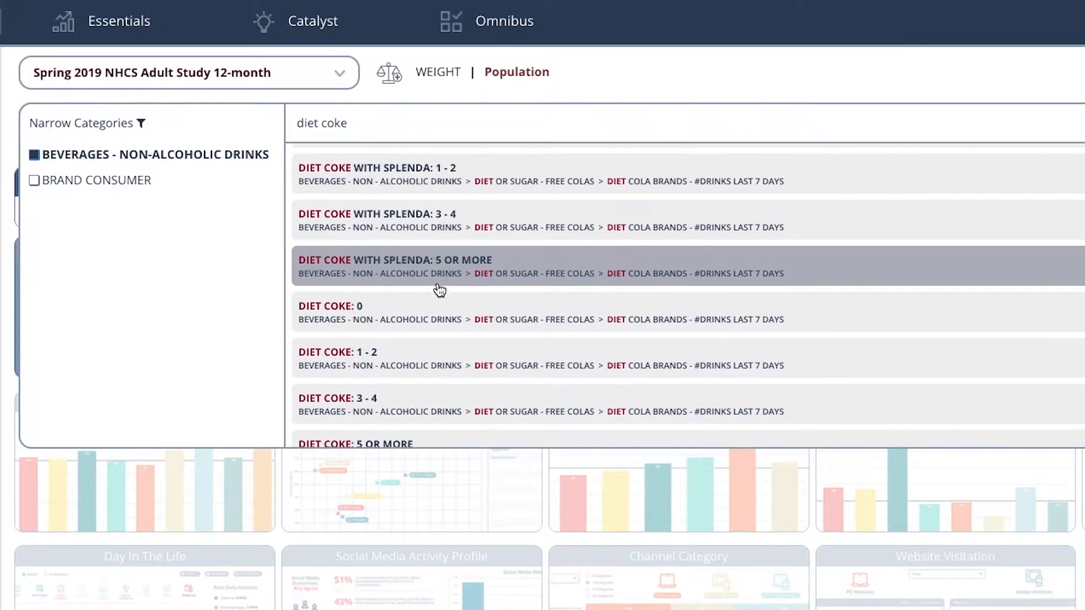
pyautogui.scroll(-3)
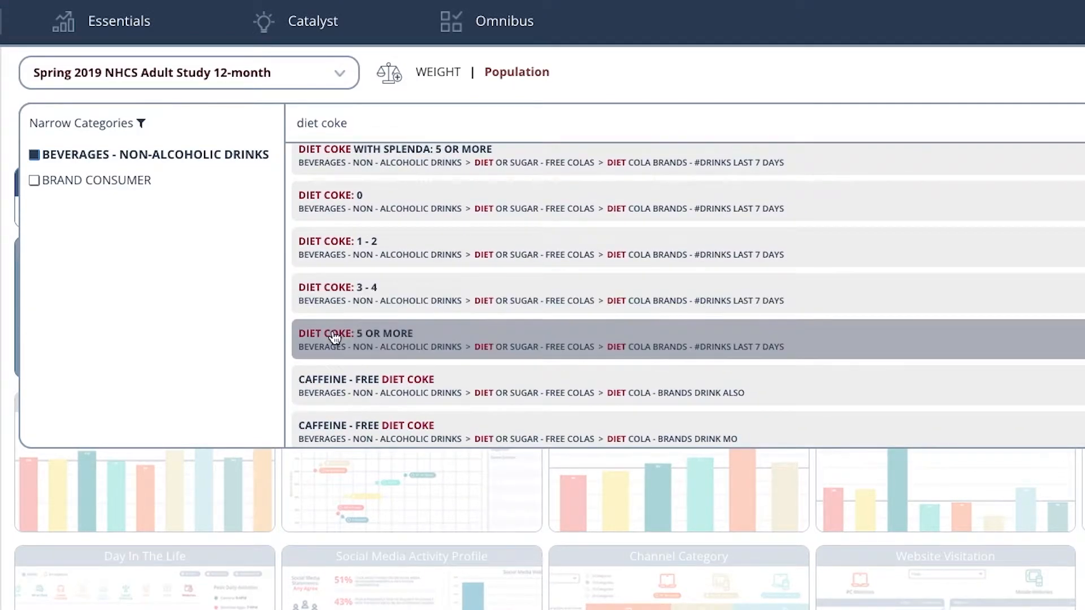
pyautogui.moveTo(335, 338)
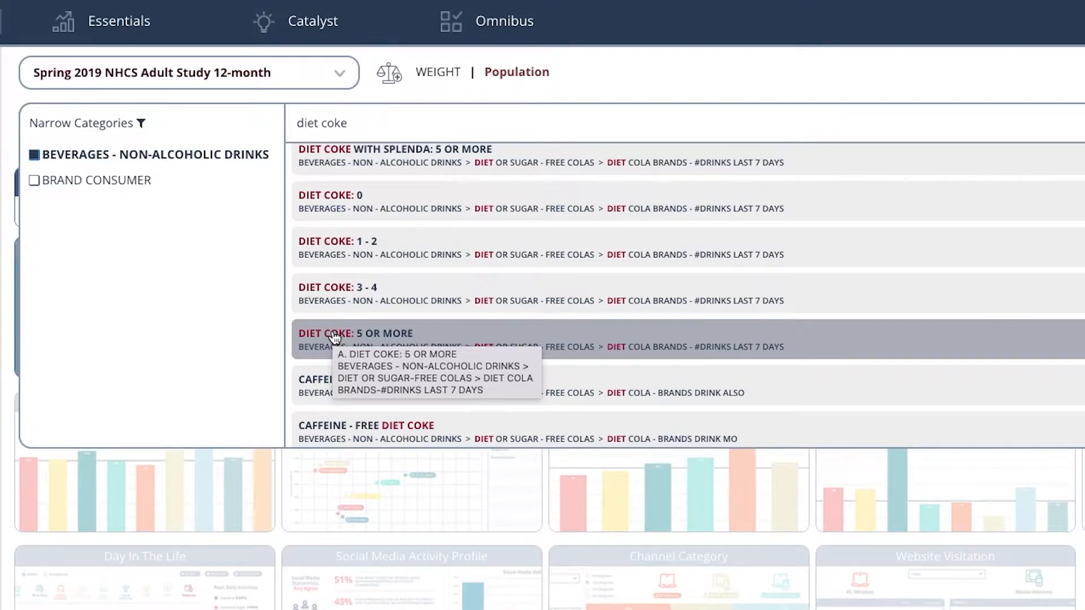
# Add 'Diet Coke: 5 or more' drinks in last 7 days as the target (sample 863).
pyautogui.click(355, 333)
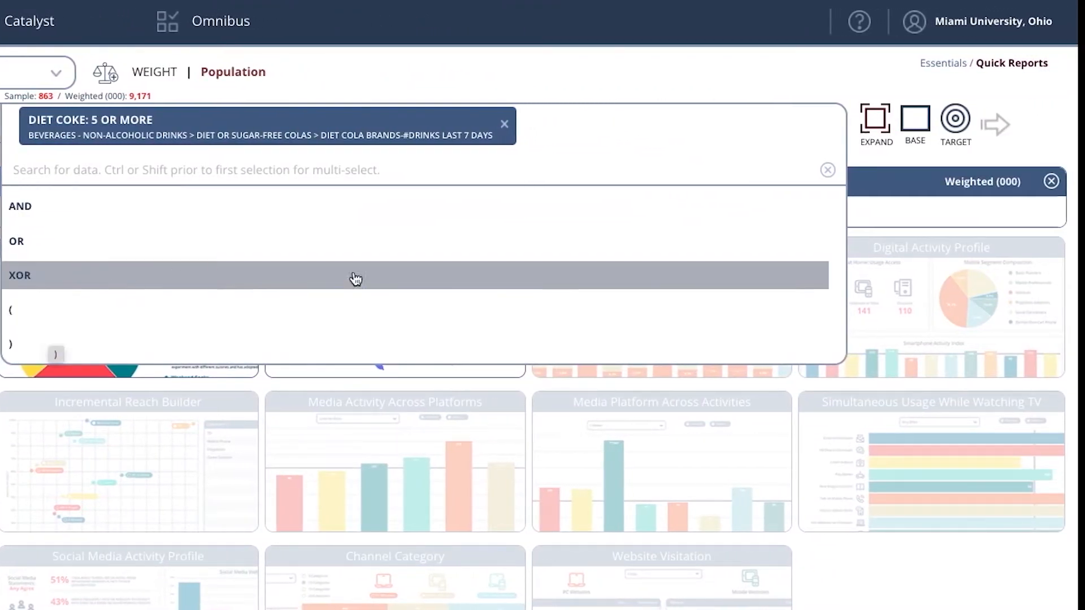
pyautogui.moveTo(929, 140)
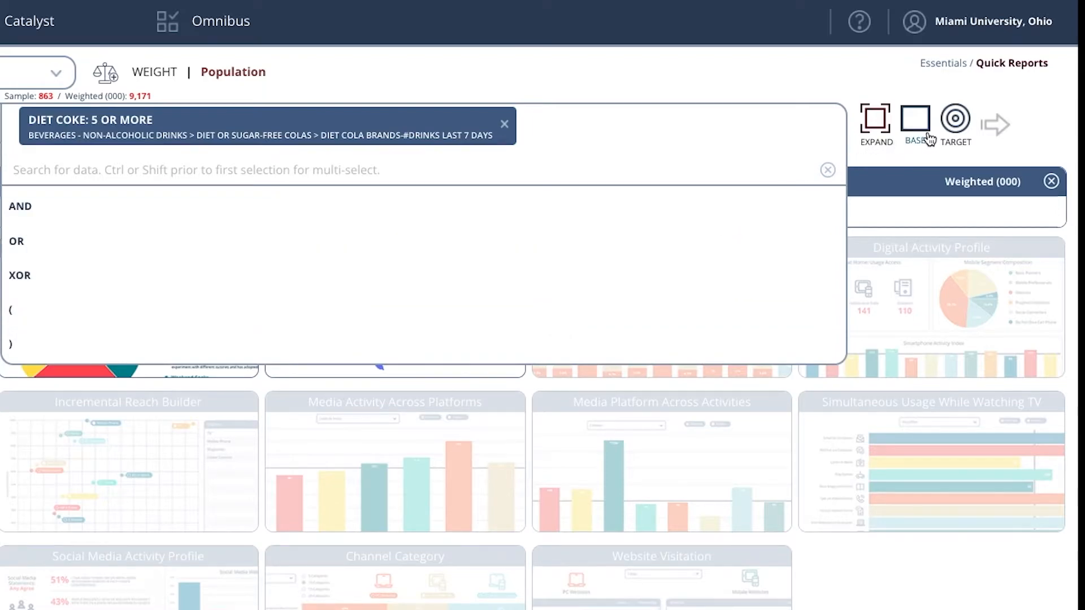
pyautogui.moveTo(956, 124)
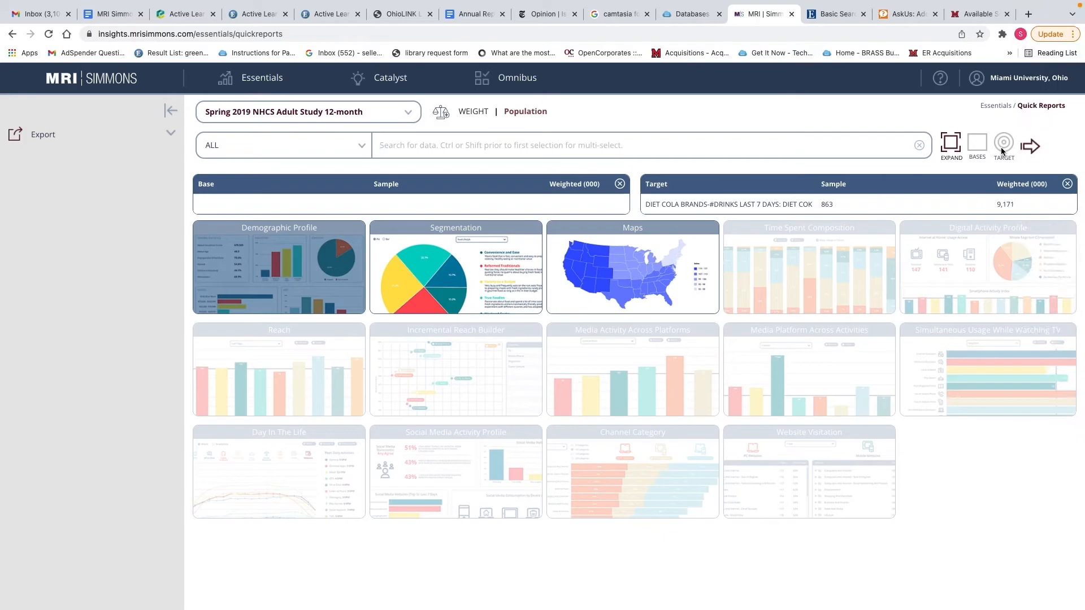
pyautogui.moveTo(703, 156)
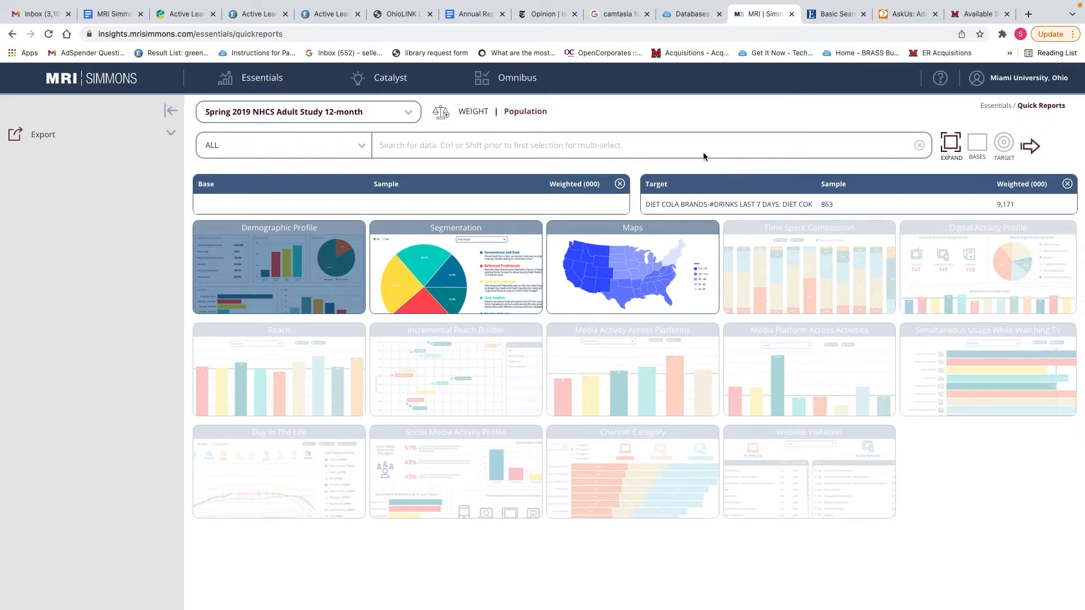
pyautogui.moveTo(253, 268)
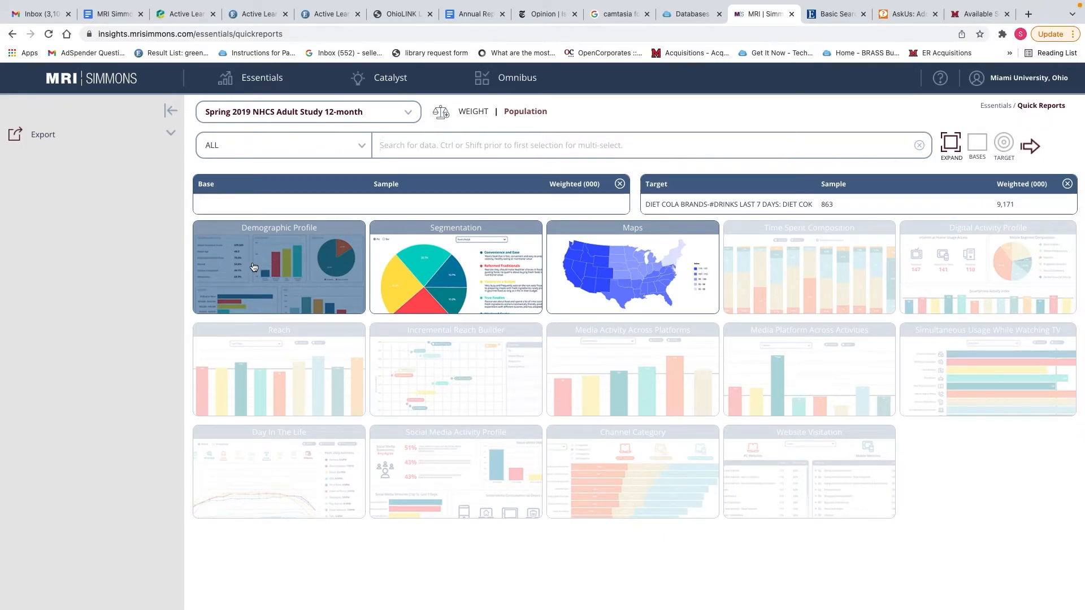
pyautogui.moveTo(254, 267)
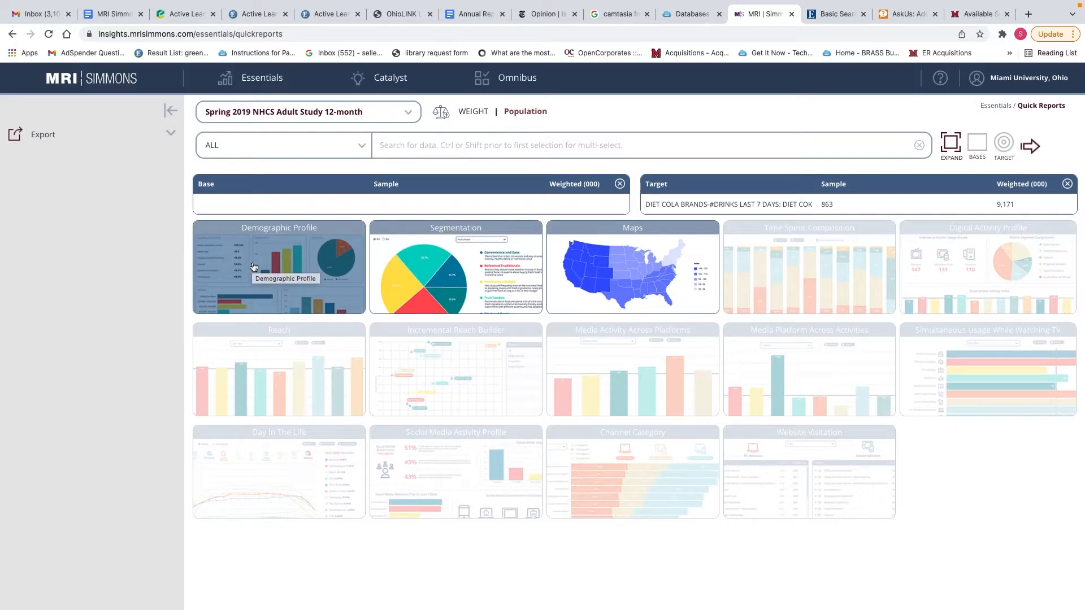
pyautogui.moveTo(258, 266)
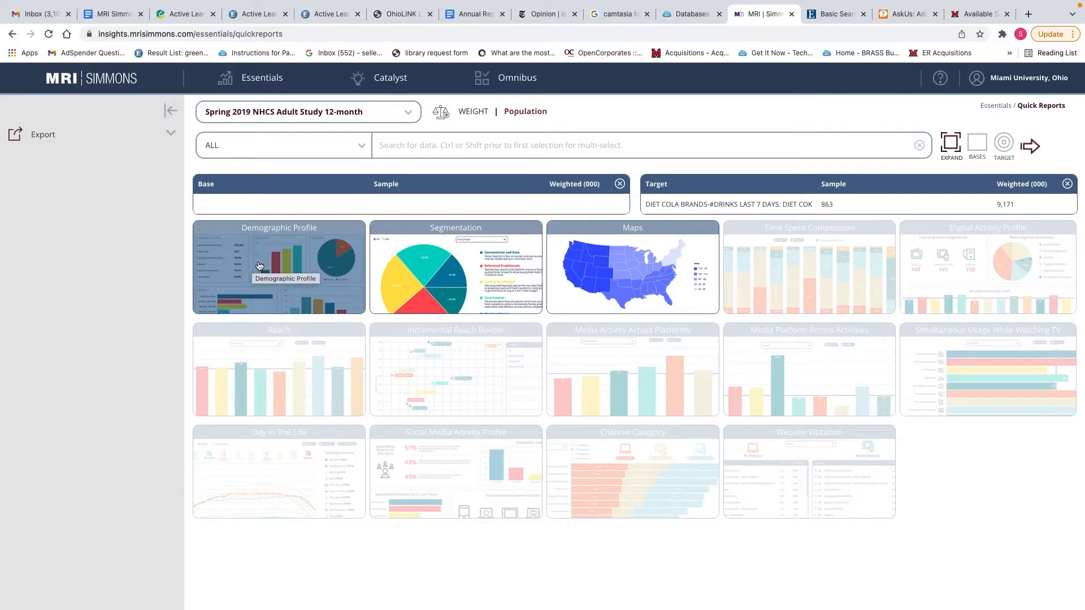
pyautogui.moveTo(1031, 145)
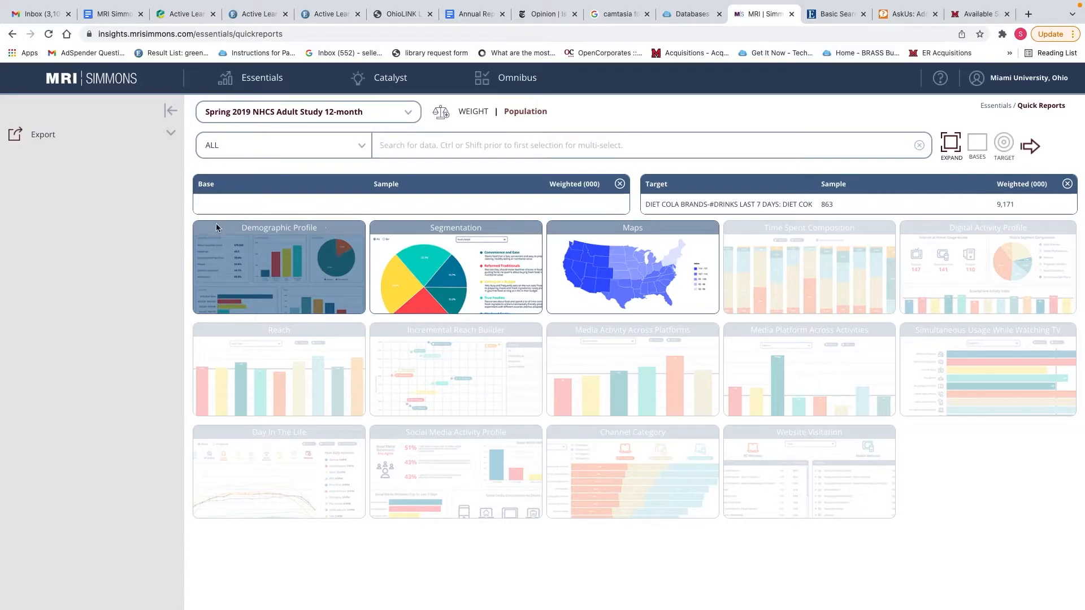
pyautogui.moveTo(271, 251)
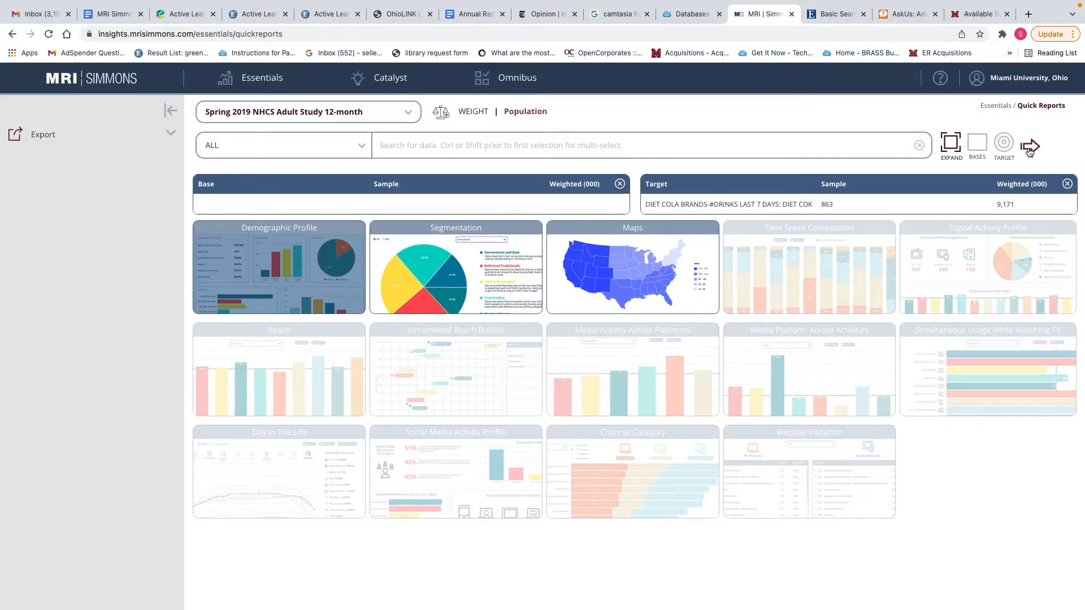
# Generate the Demographic Profile, showing median household income $90,715 and median age 52.8.
pyautogui.click(1030, 147)
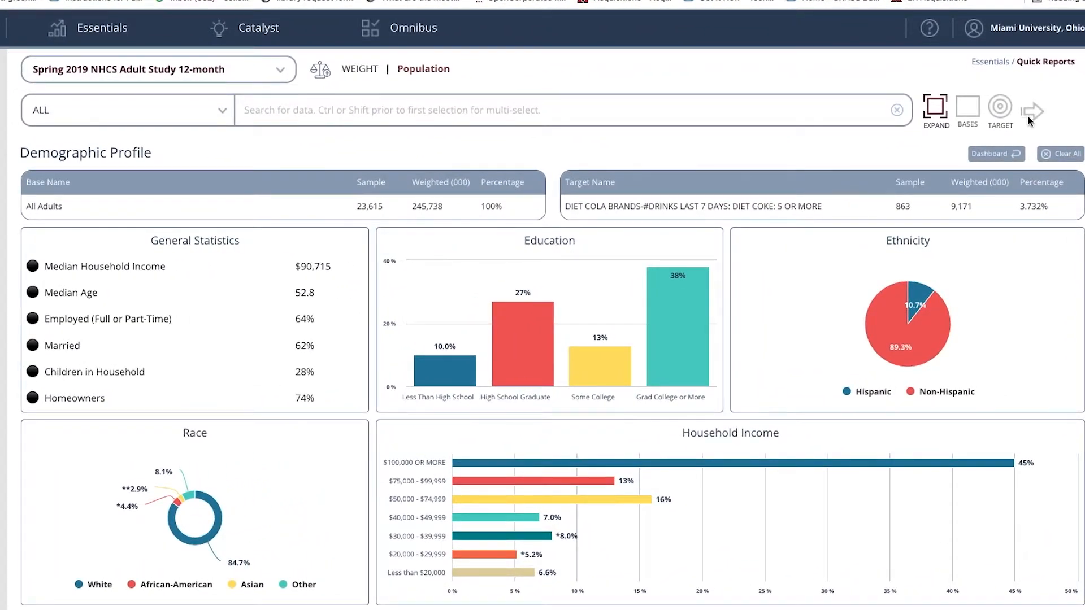
pyautogui.moveTo(971, 177)
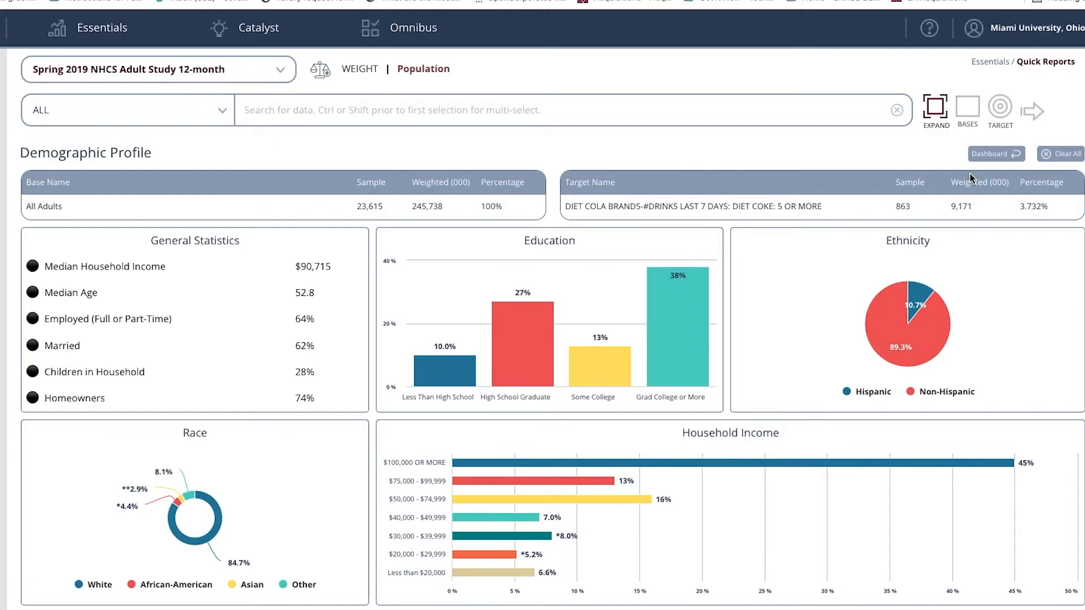
pyautogui.moveTo(660, 199)
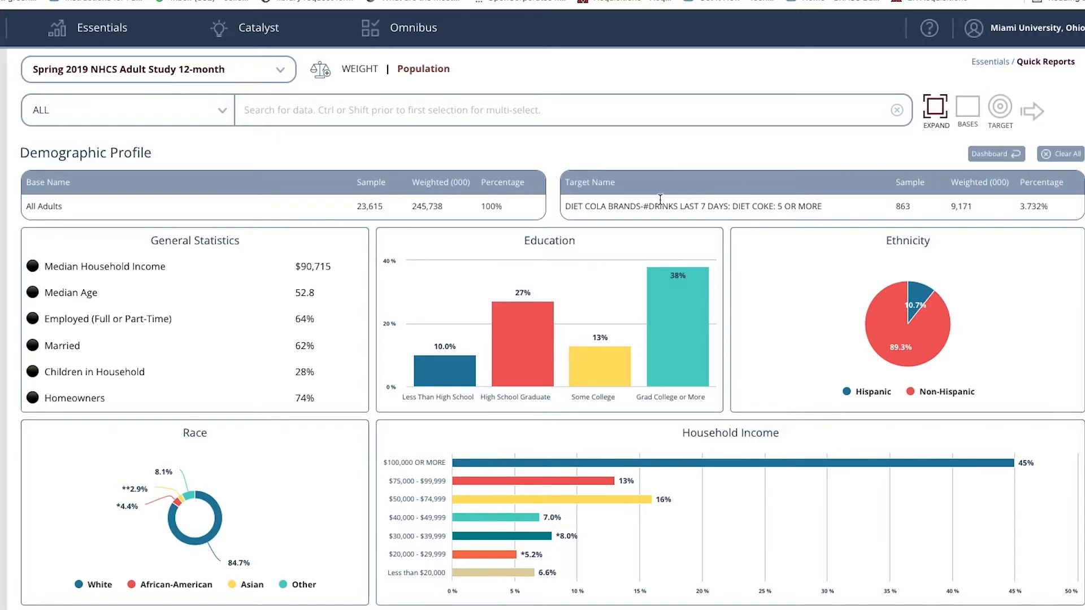
pyautogui.moveTo(661, 206)
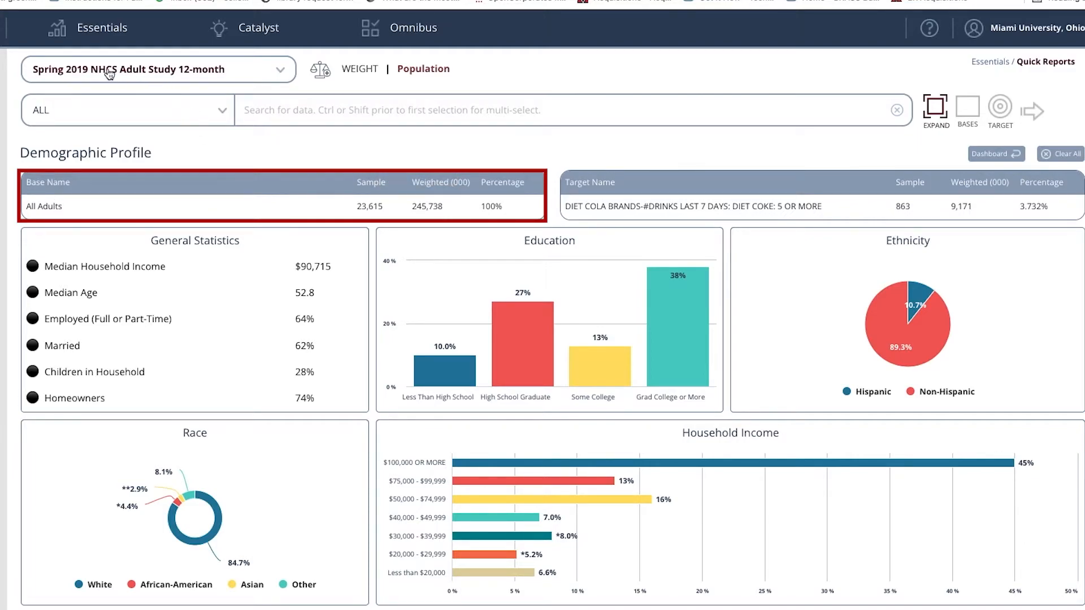
pyautogui.moveTo(112, 81)
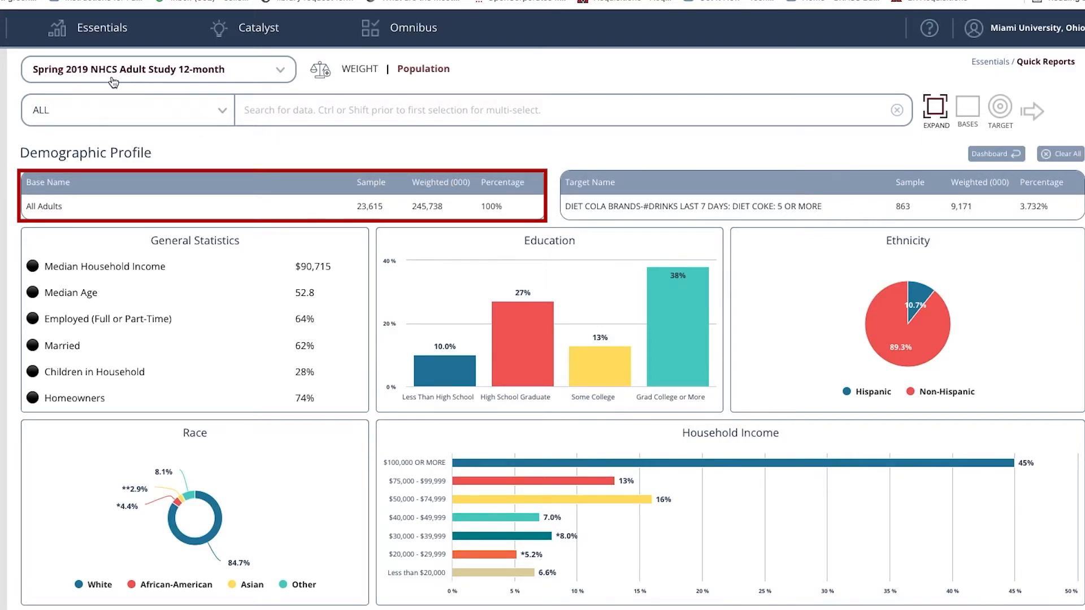
pyautogui.moveTo(120, 79)
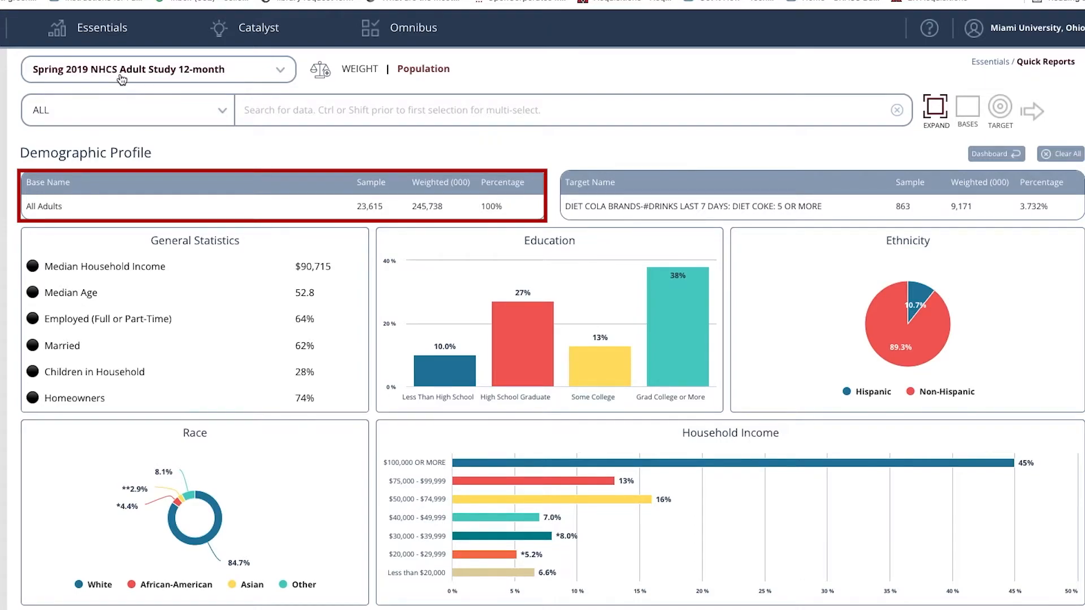
pyautogui.moveTo(400, 207)
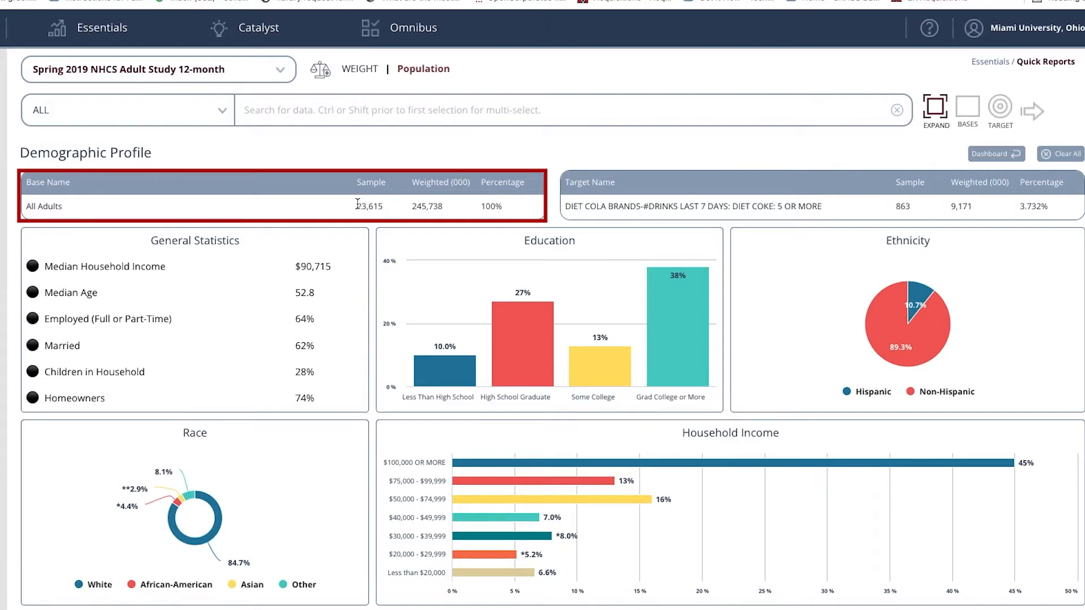
pyautogui.moveTo(385, 211)
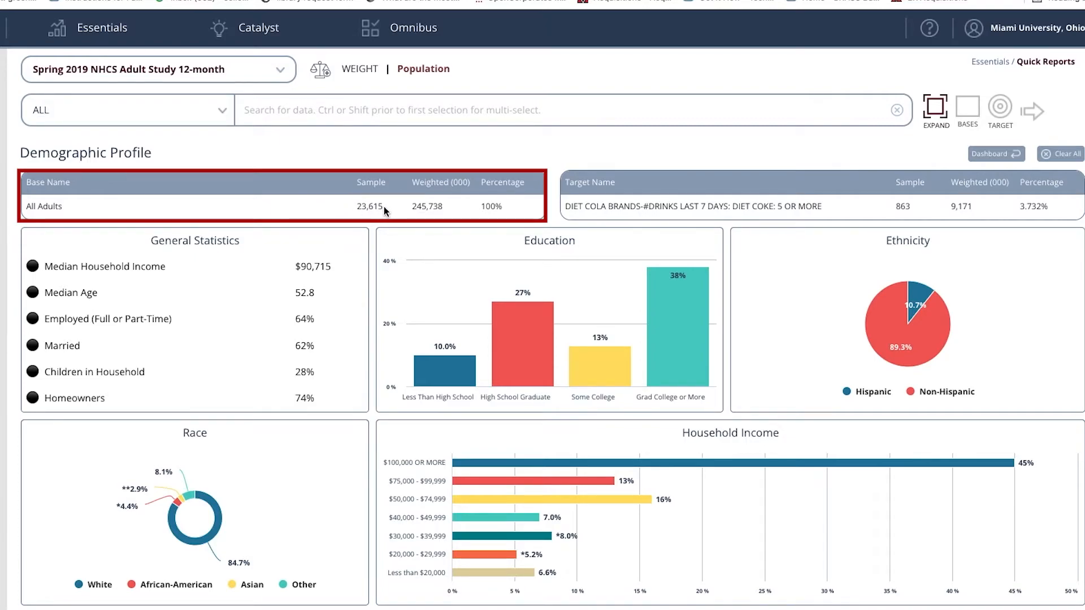
pyautogui.moveTo(488, 174)
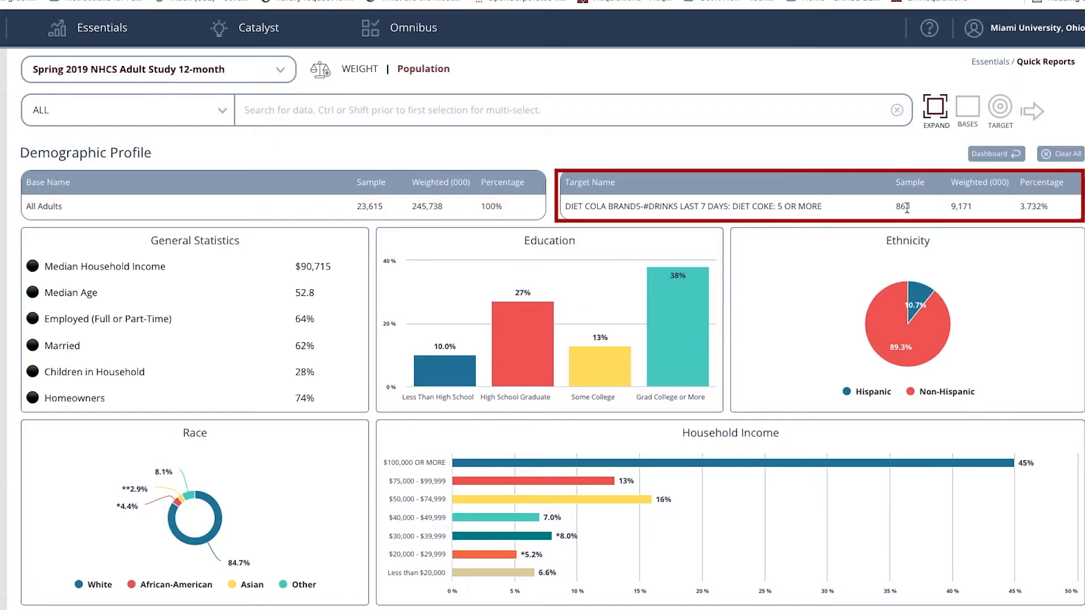
pyautogui.scroll(-3)
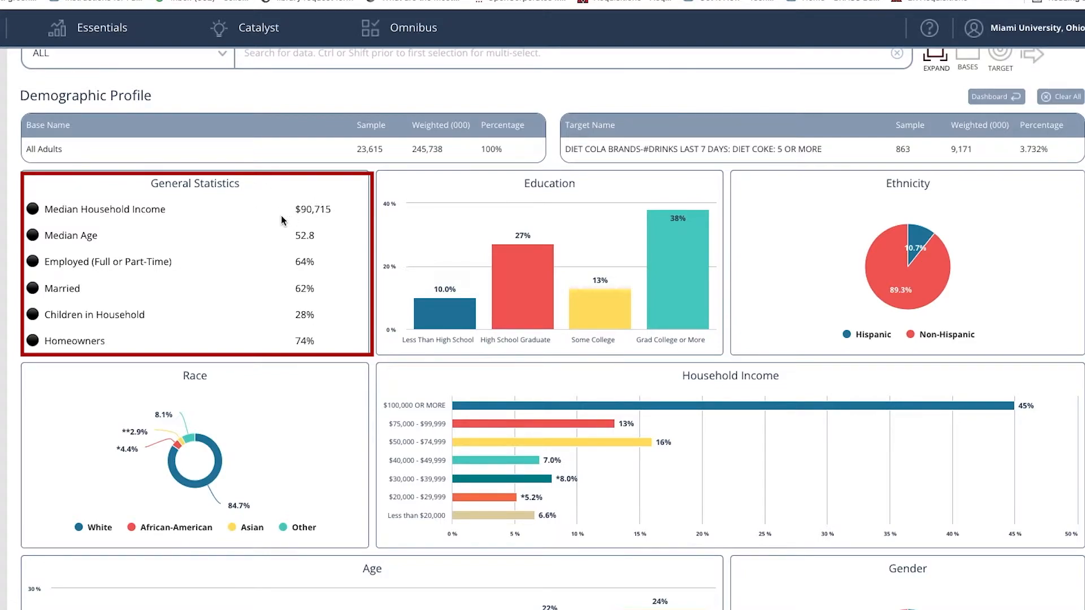
pyautogui.moveTo(333, 213)
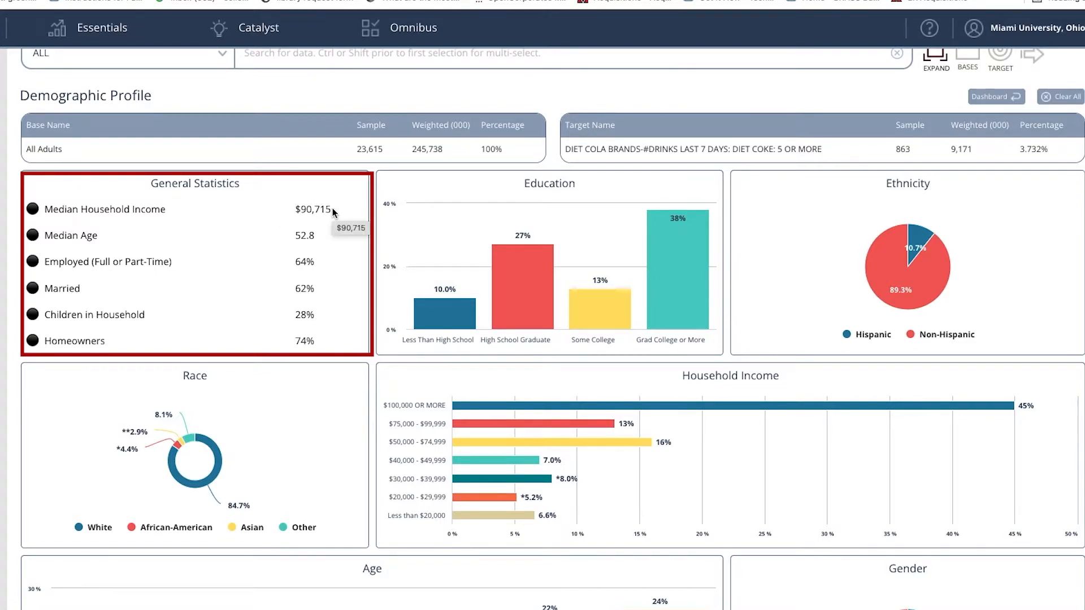
pyautogui.moveTo(292, 239)
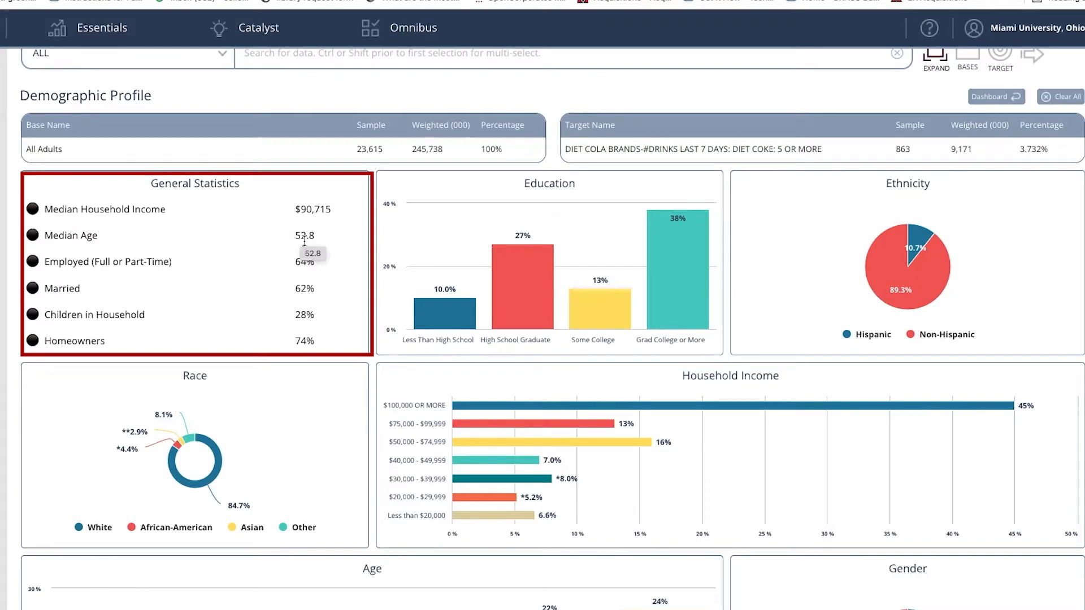
pyautogui.moveTo(299, 262)
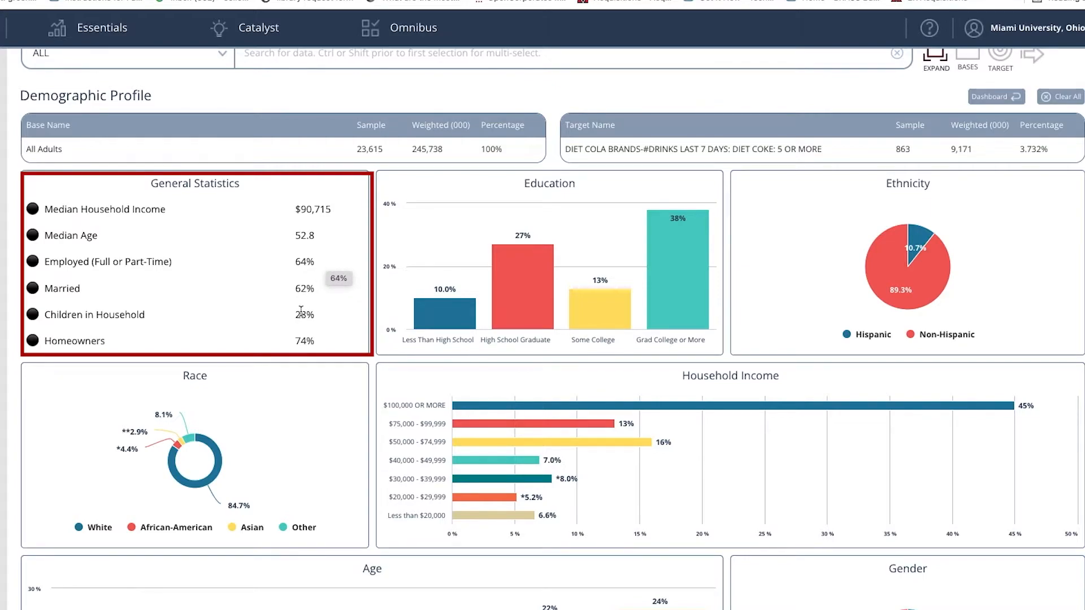
pyautogui.moveTo(303, 318)
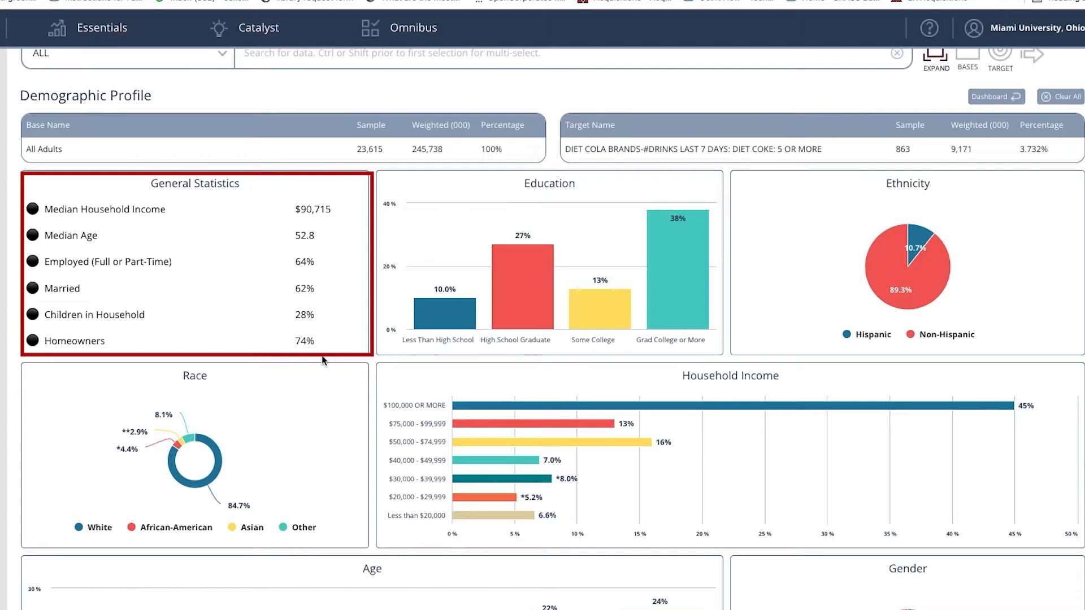
pyautogui.moveTo(527, 317)
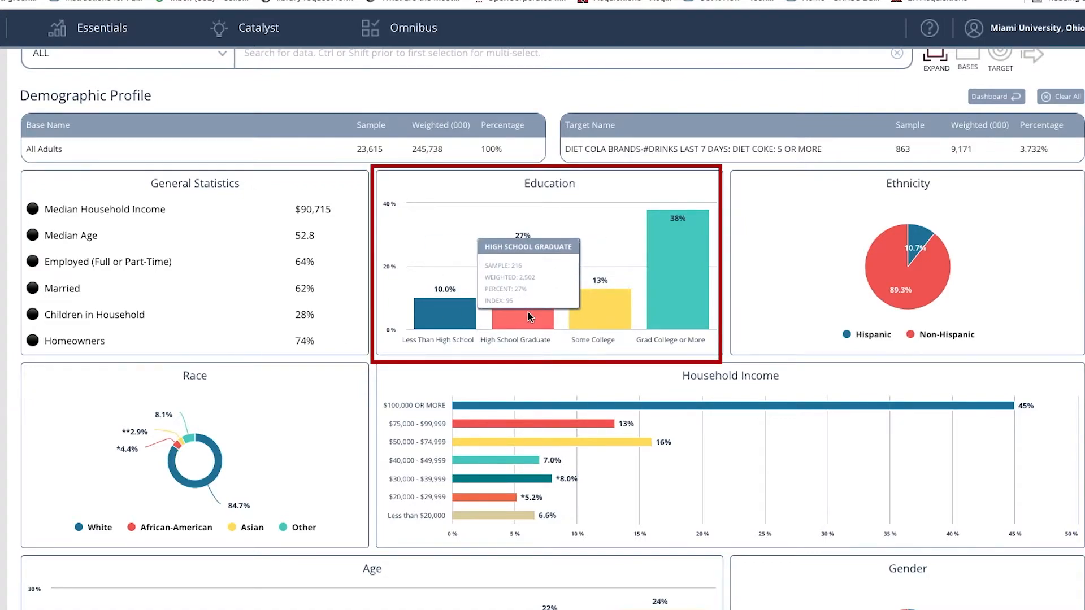
pyautogui.moveTo(669, 296)
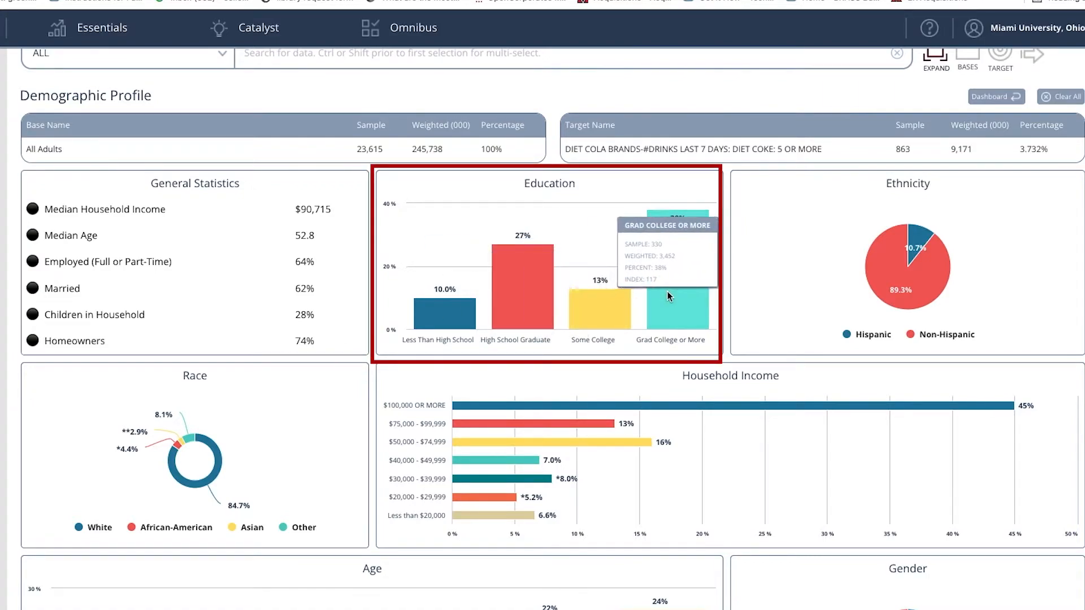
pyautogui.moveTo(482, 348)
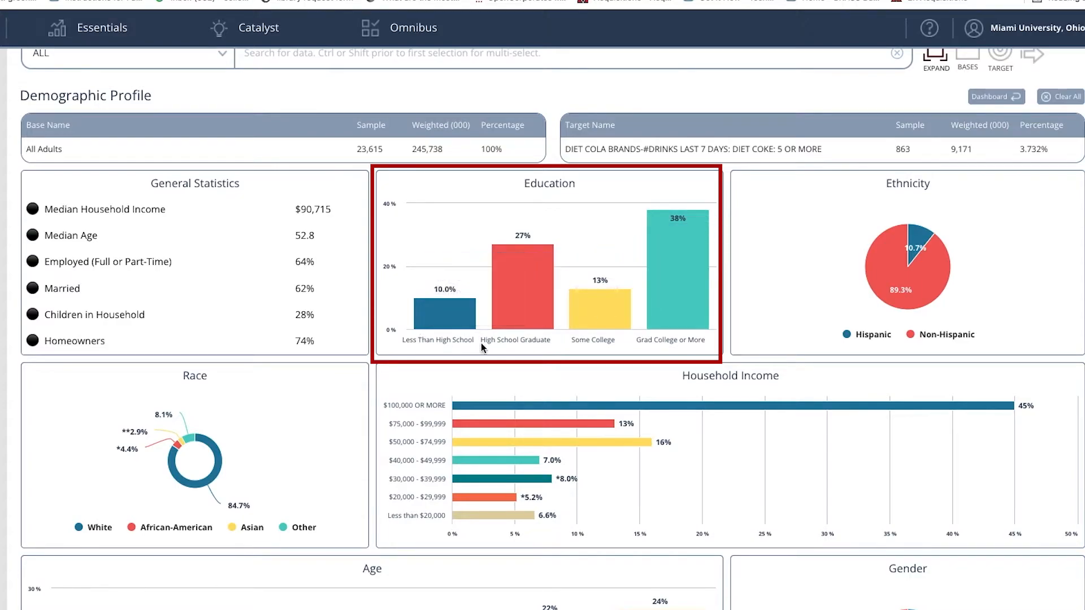
pyautogui.moveTo(867, 266)
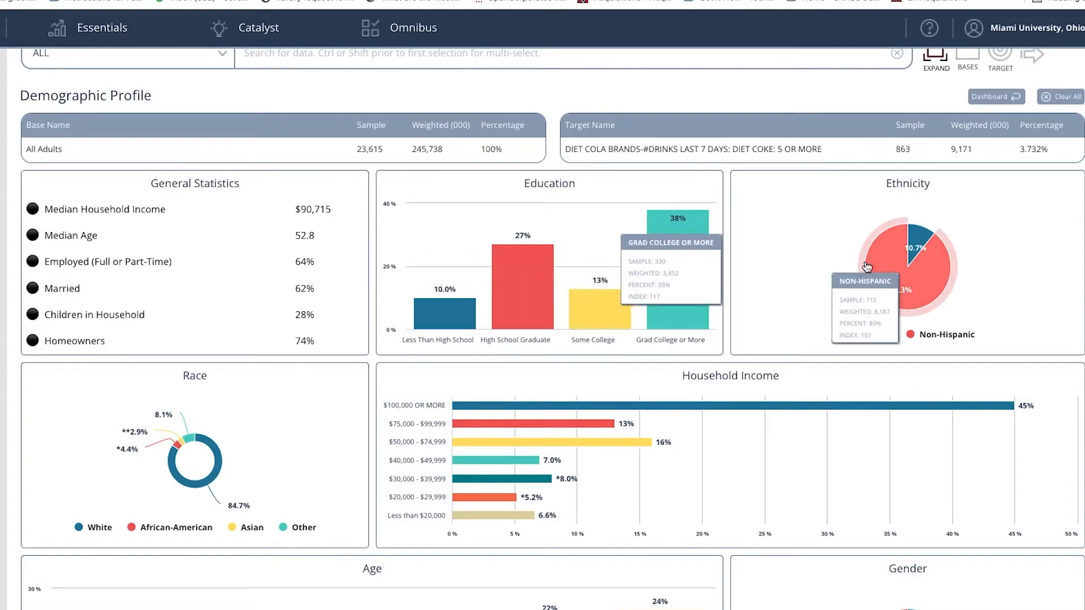
pyautogui.scroll(-3)
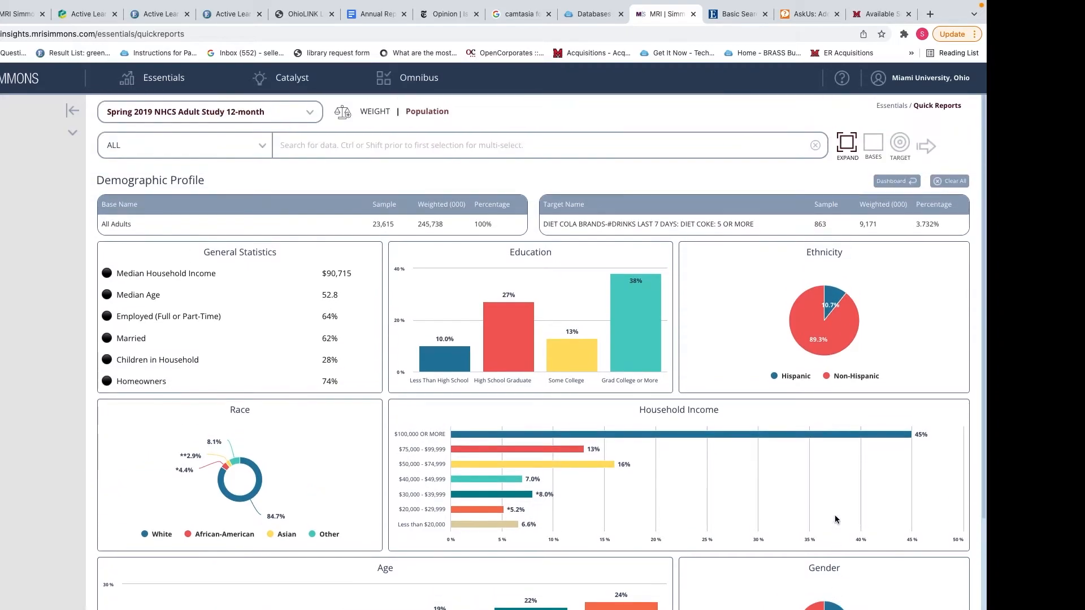
pyautogui.moveTo(777, 488)
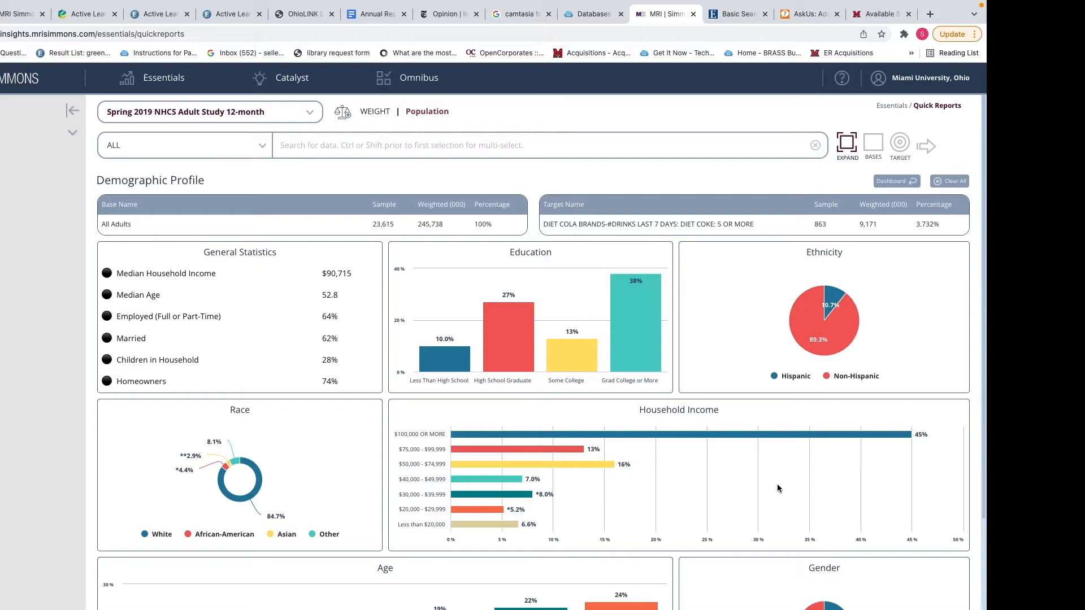
pyautogui.moveTo(778, 434)
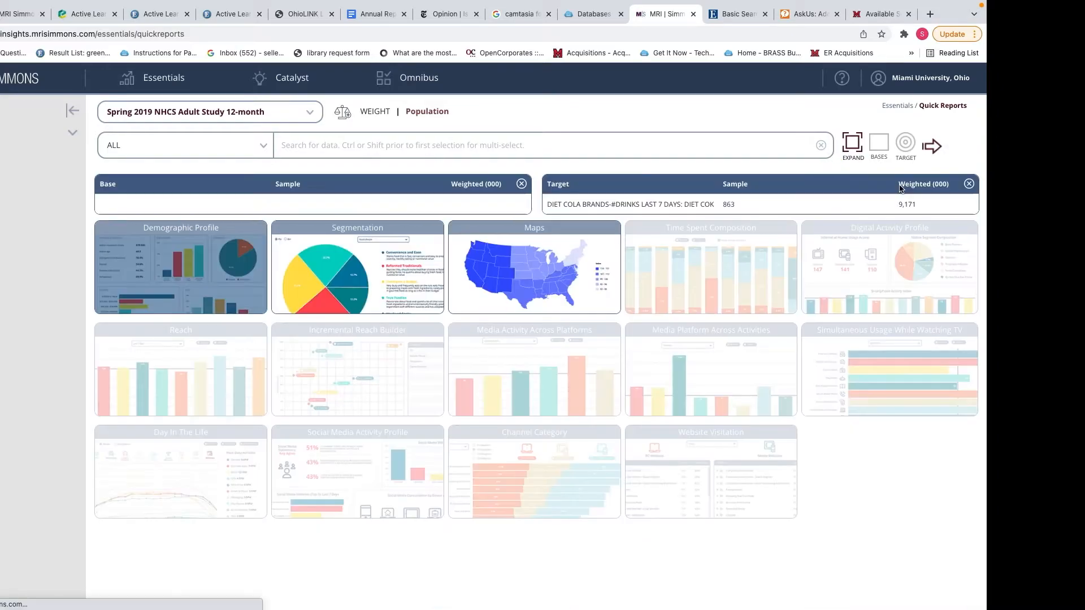
pyautogui.moveTo(418, 237)
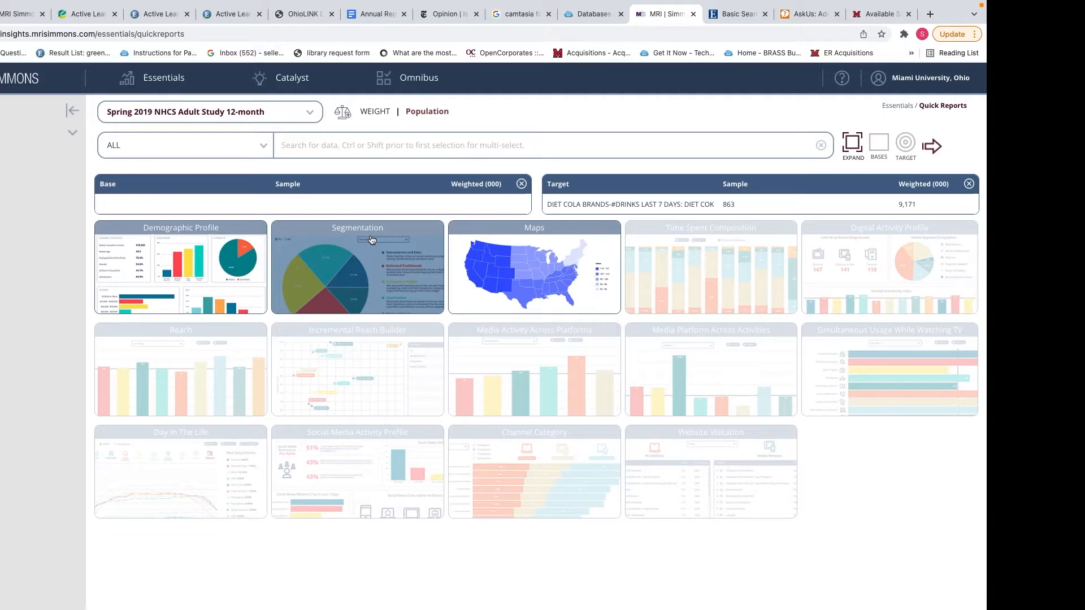
pyautogui.moveTo(570, 198)
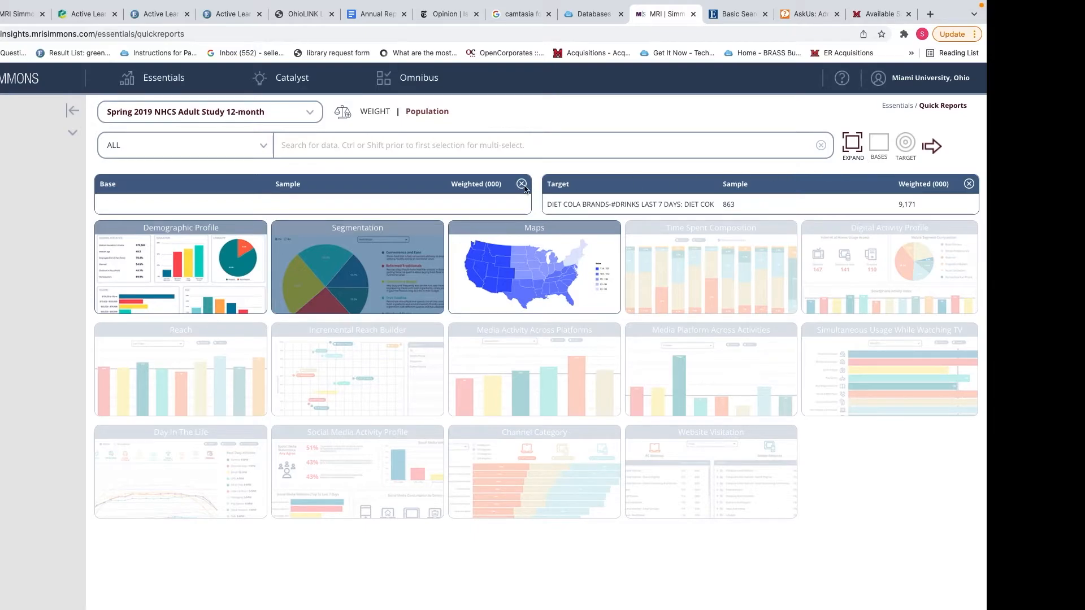
pyautogui.moveTo(151, 118)
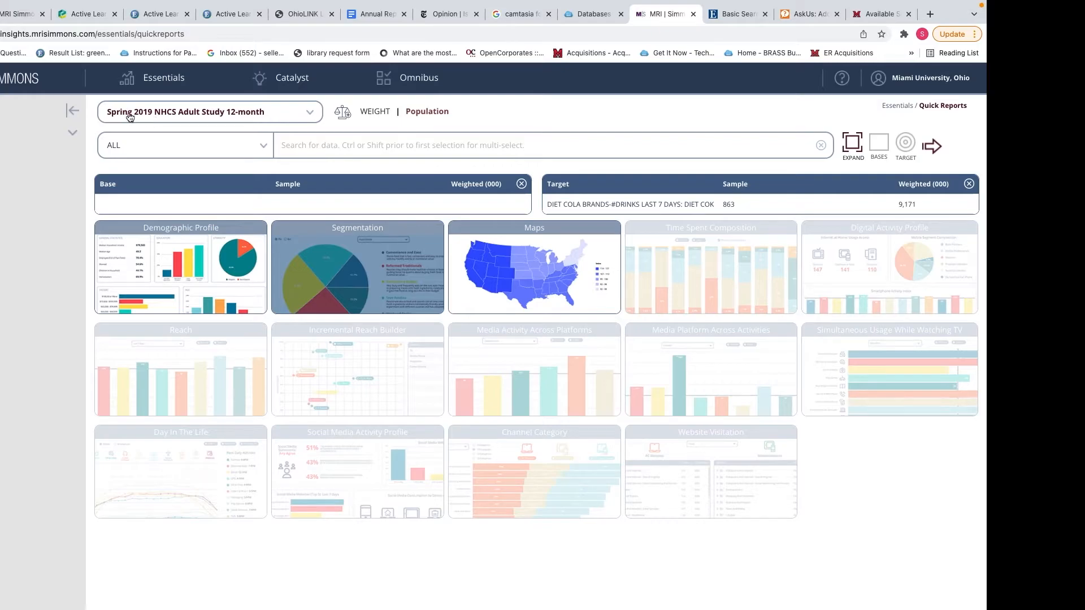
pyautogui.moveTo(154, 120)
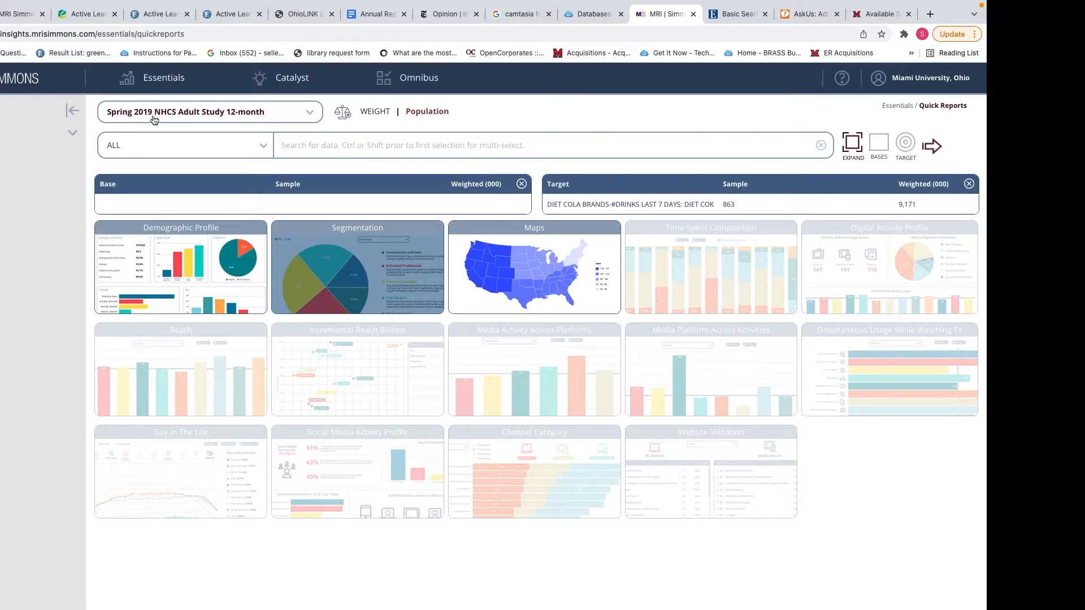
pyautogui.moveTo(955, 199)
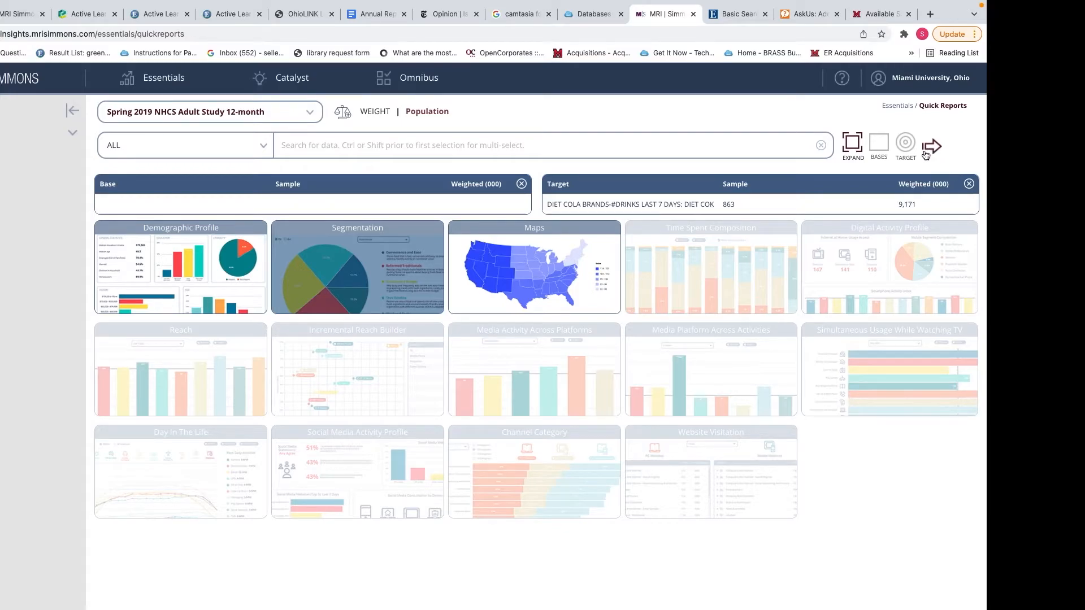
pyautogui.moveTo(932, 147)
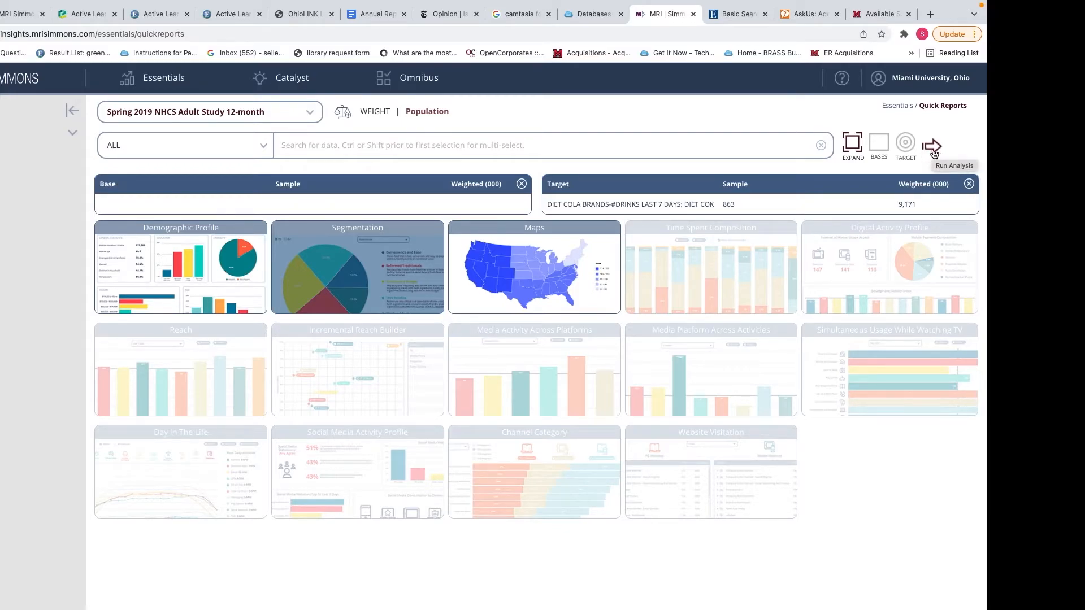
# Run Demographic Profile, Segmentation and Maps reports for the Diet Coke 5-or-more target.
pyautogui.click(931, 146)
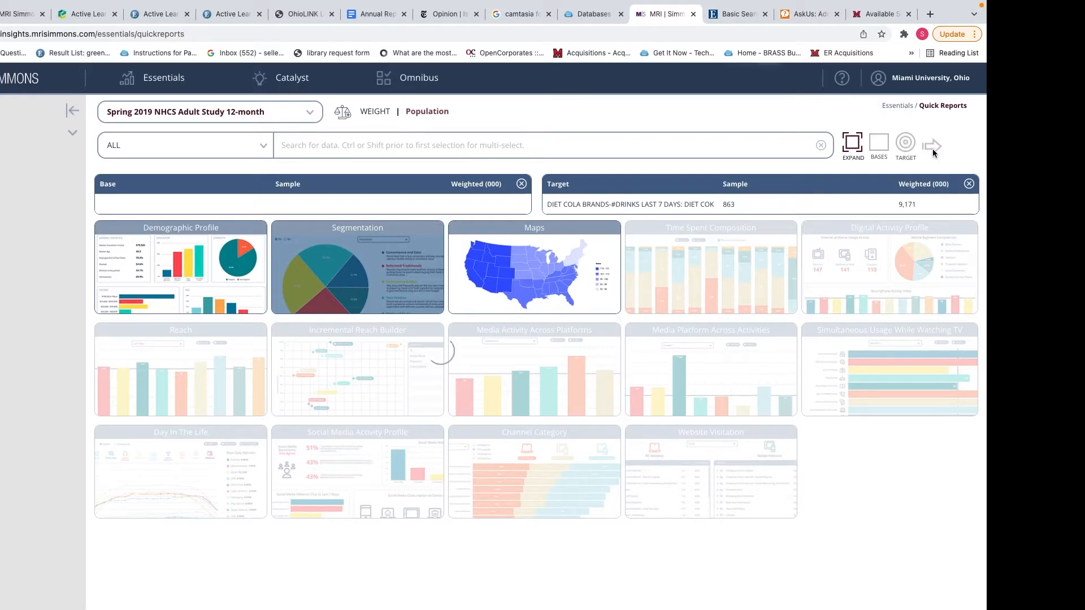
# Show the Food Lifestyle donut, led by Variety on a Budget at 27.4%, and list segmentation types.
pyautogui.click(358, 268)
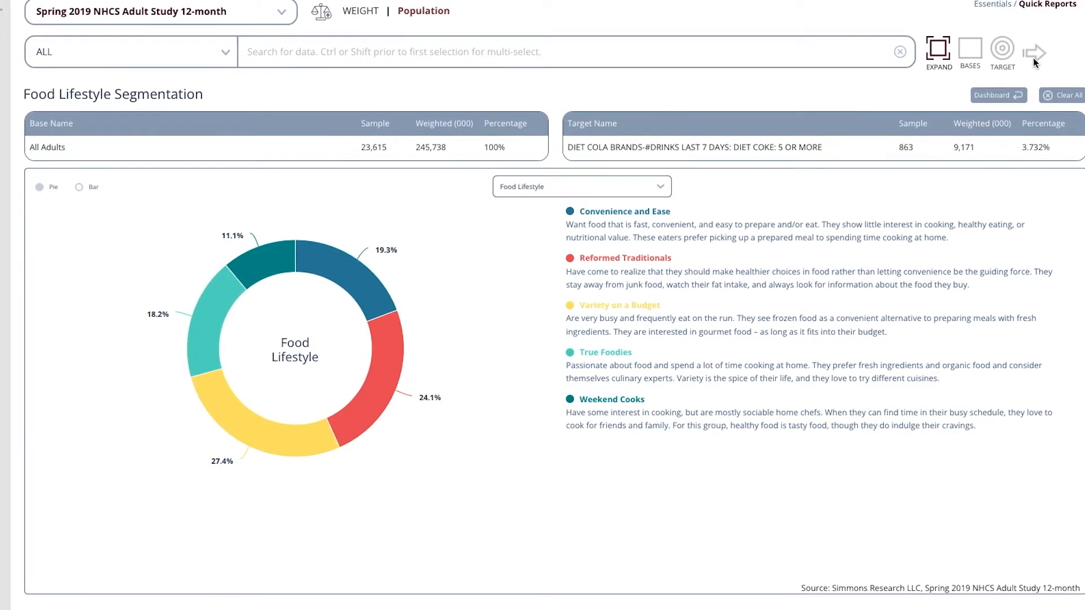
pyautogui.moveTo(986, 76)
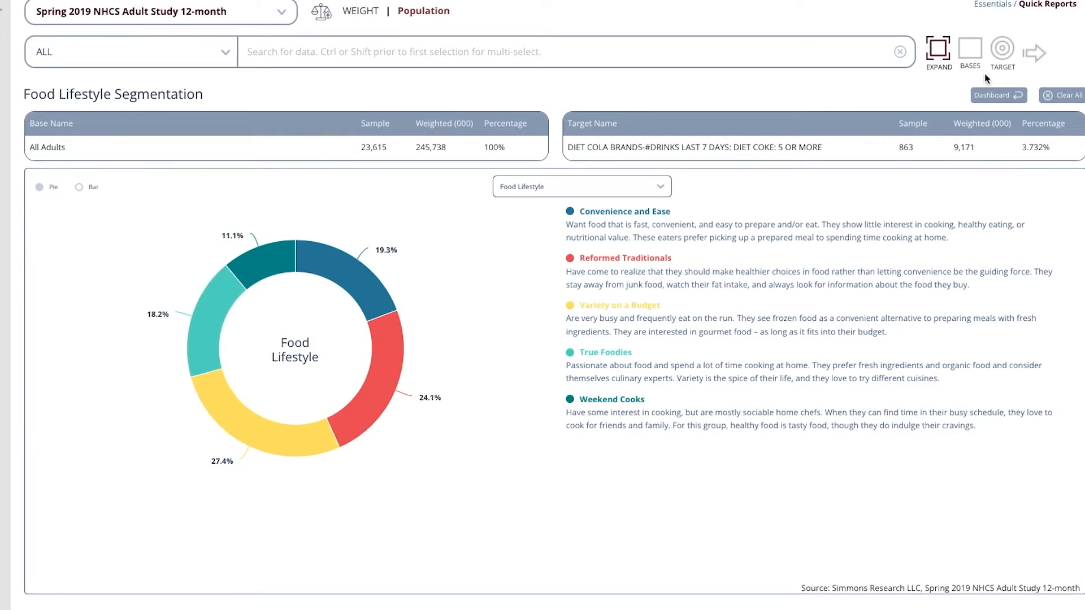
pyautogui.moveTo(602, 259)
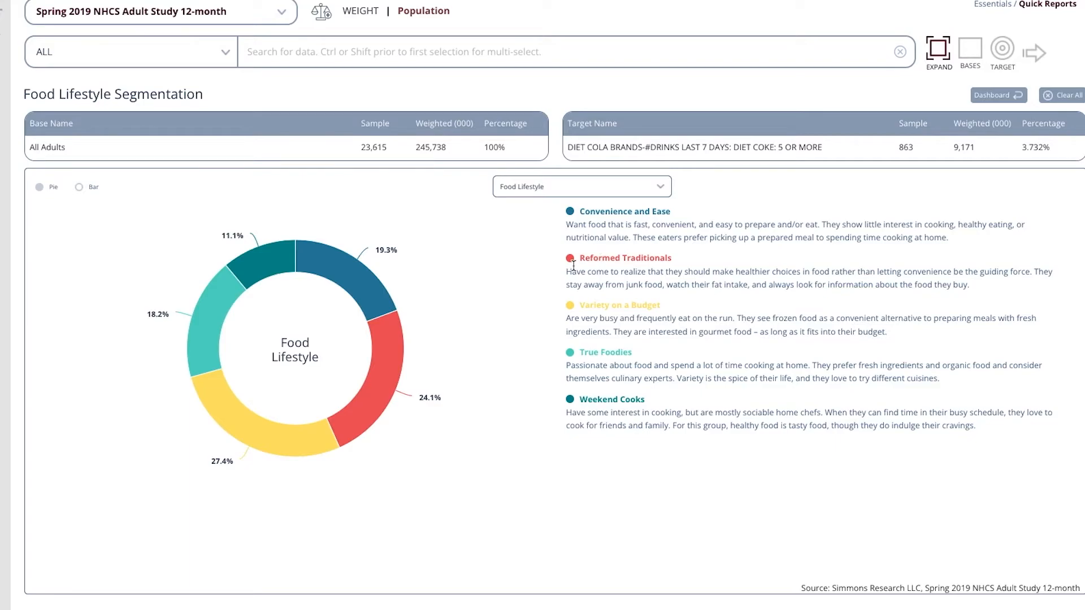
pyautogui.moveTo(476, 279)
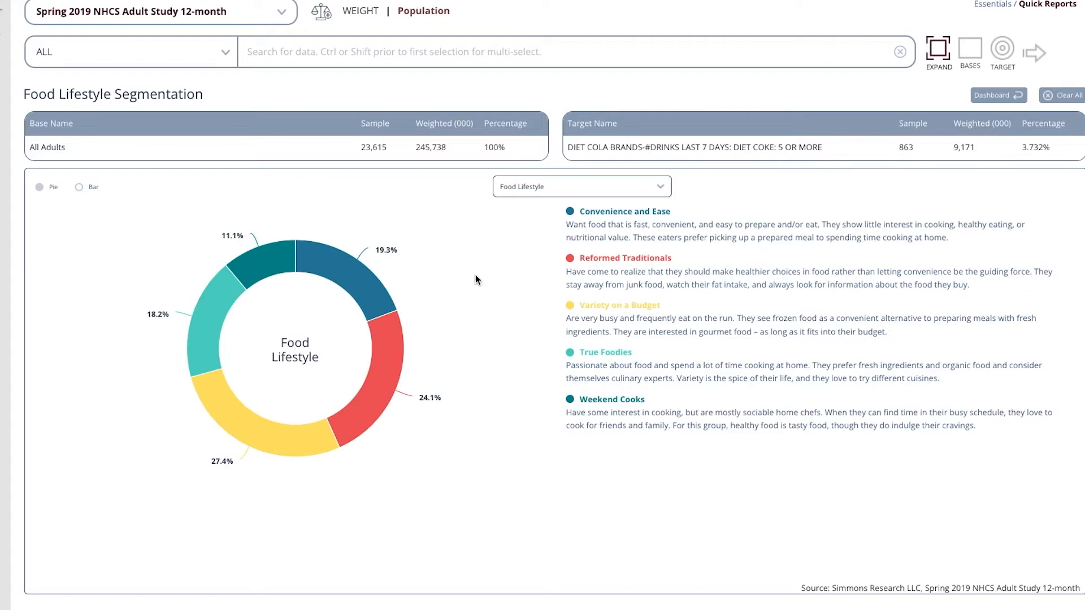
pyautogui.moveTo(386, 340)
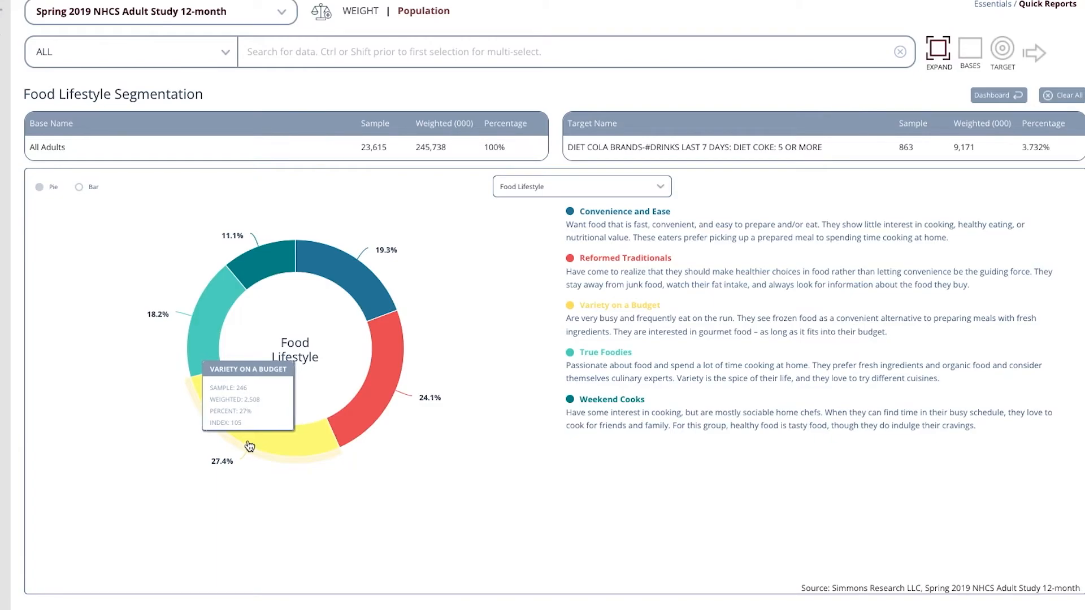
pyautogui.moveTo(379, 415)
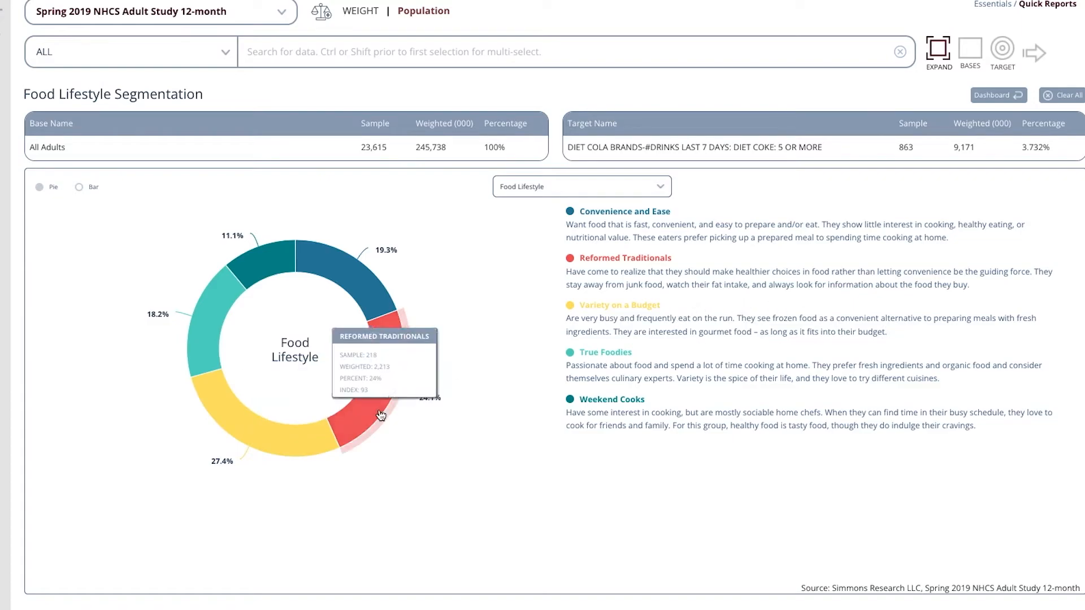
pyautogui.moveTo(397, 383)
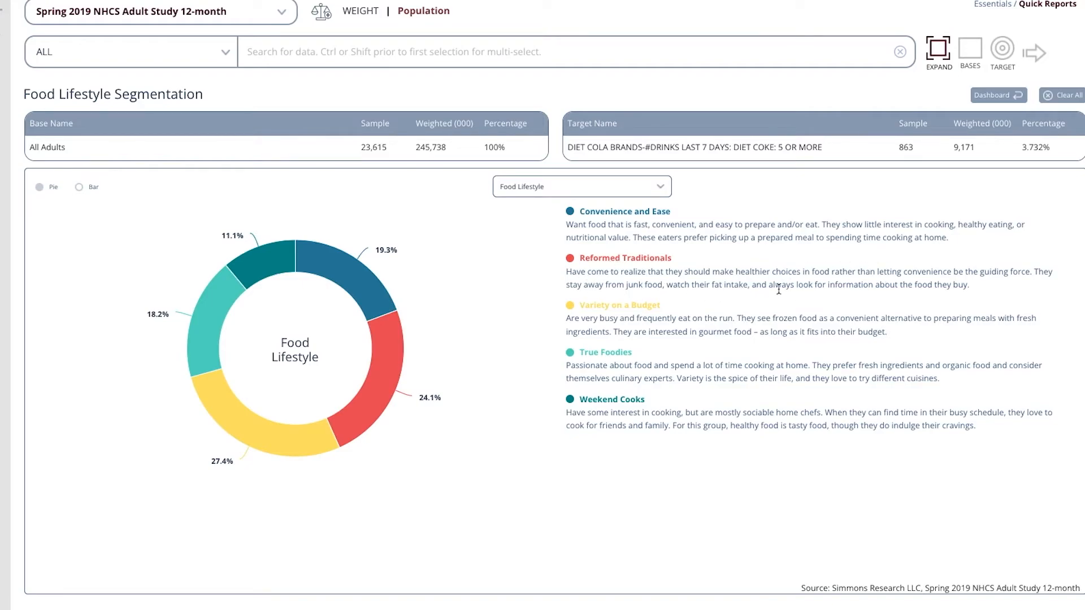
pyautogui.click(581, 185)
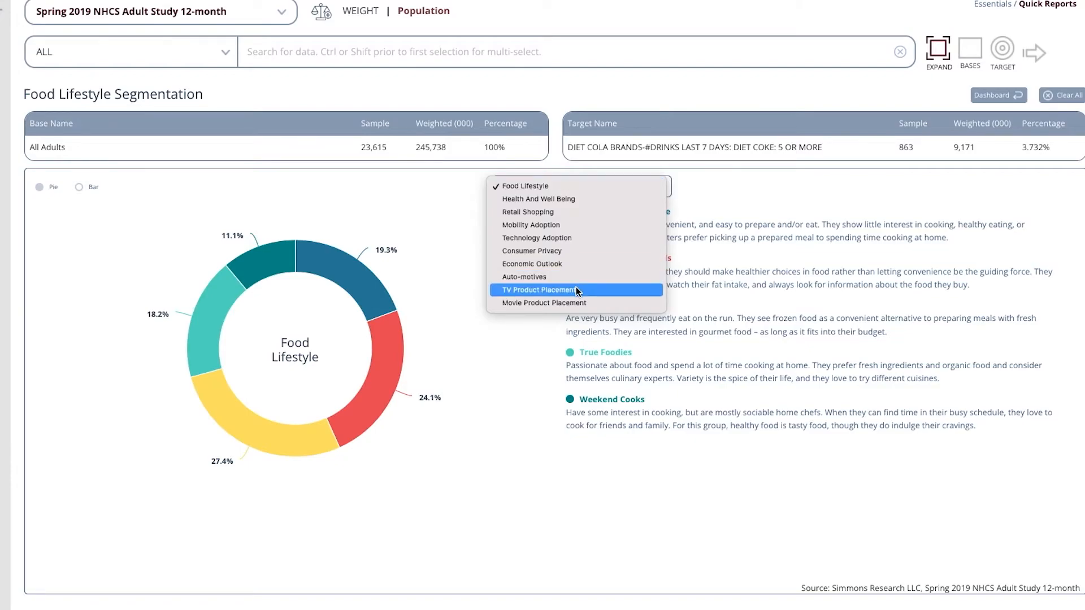
# View TV Product Placement segmentation, then open the census-region index map from Dashboard.
pyautogui.click(539, 289)
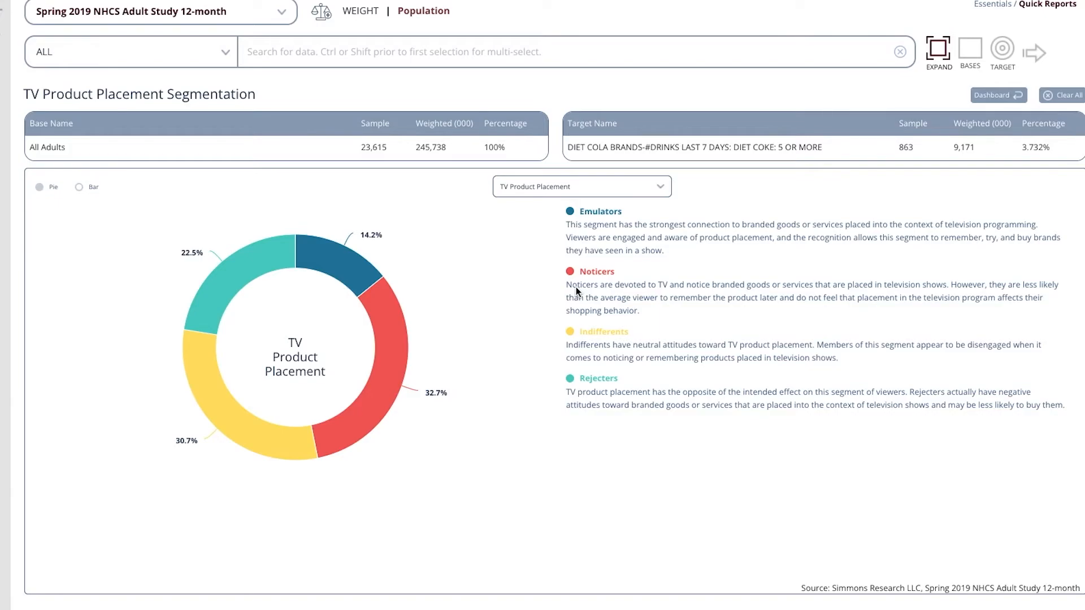
pyautogui.moveTo(471, 315)
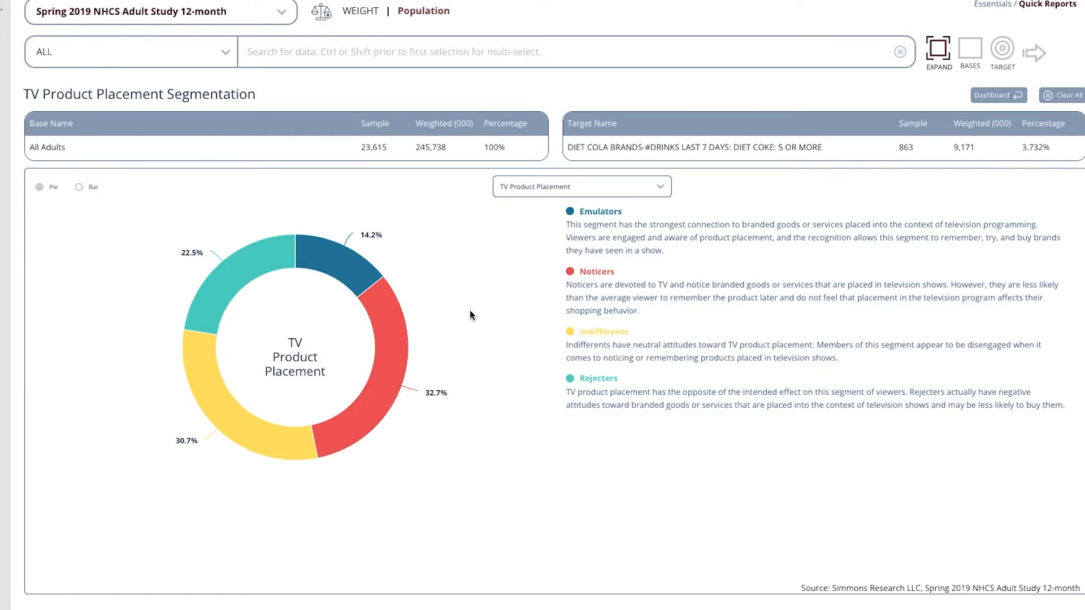
pyautogui.moveTo(393, 318)
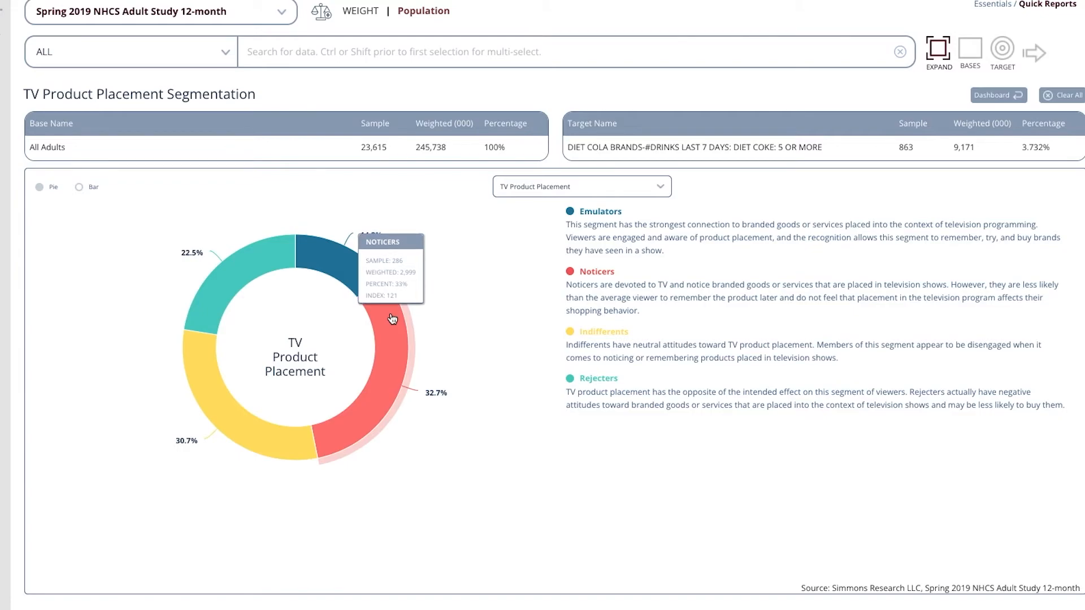
pyautogui.moveTo(392, 318)
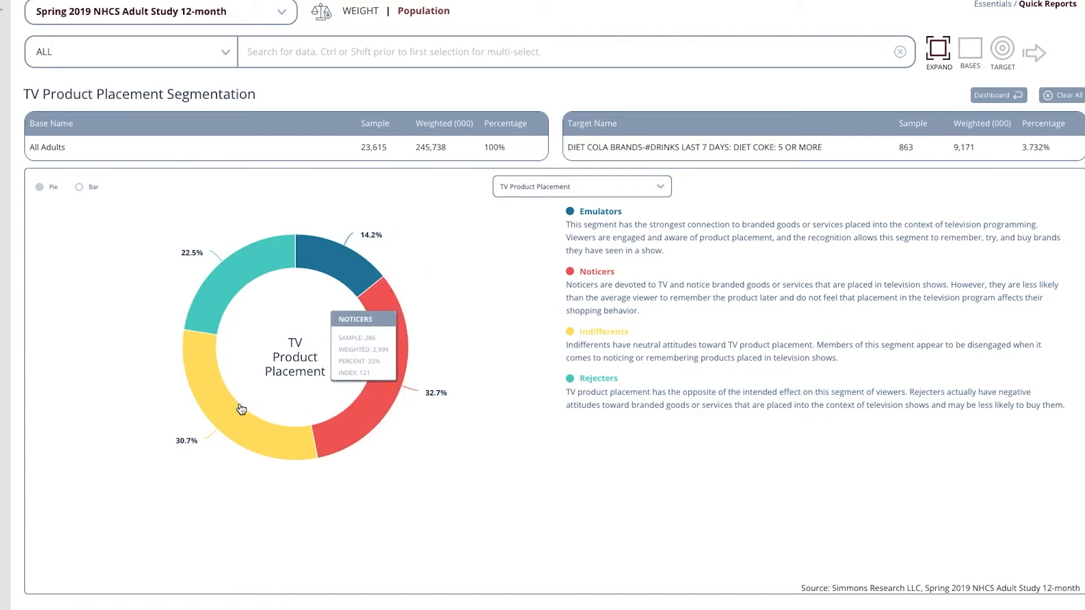
pyautogui.moveTo(223, 419)
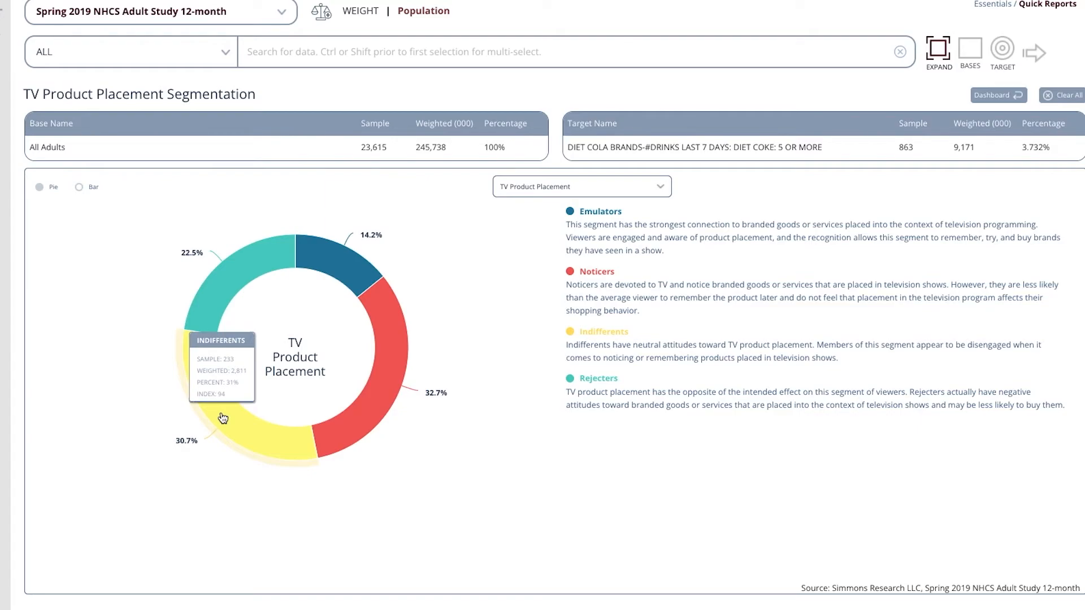
pyautogui.moveTo(348, 259)
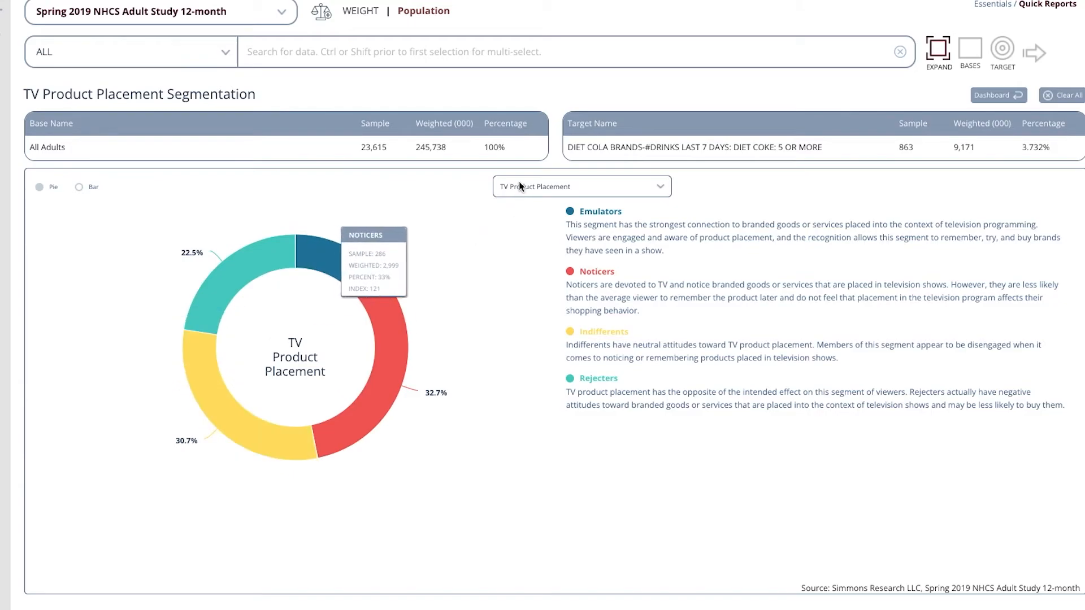
pyautogui.click(580, 186)
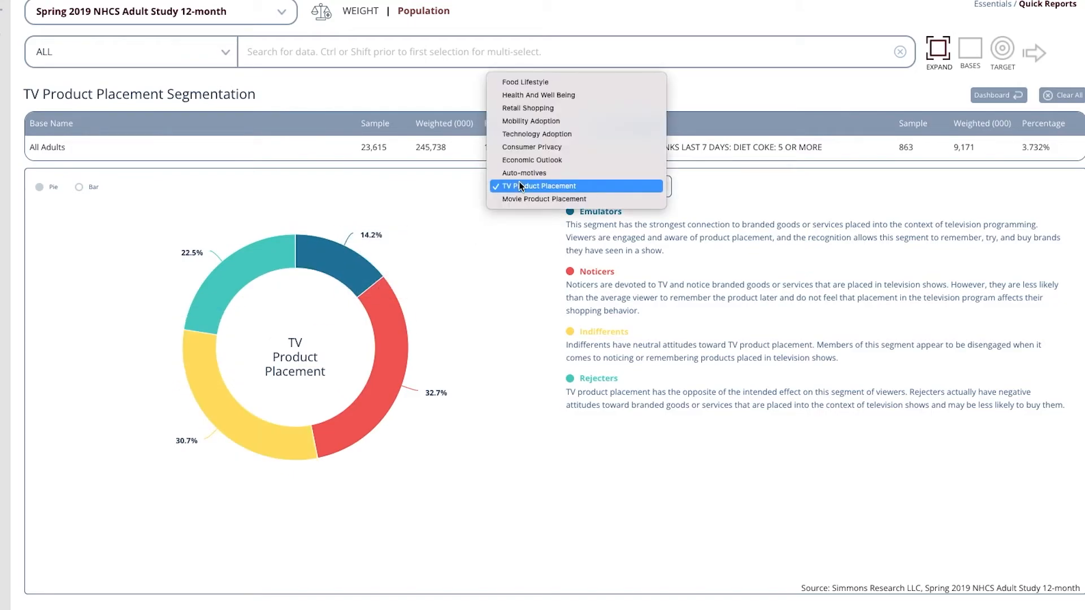
pyautogui.moveTo(537, 133)
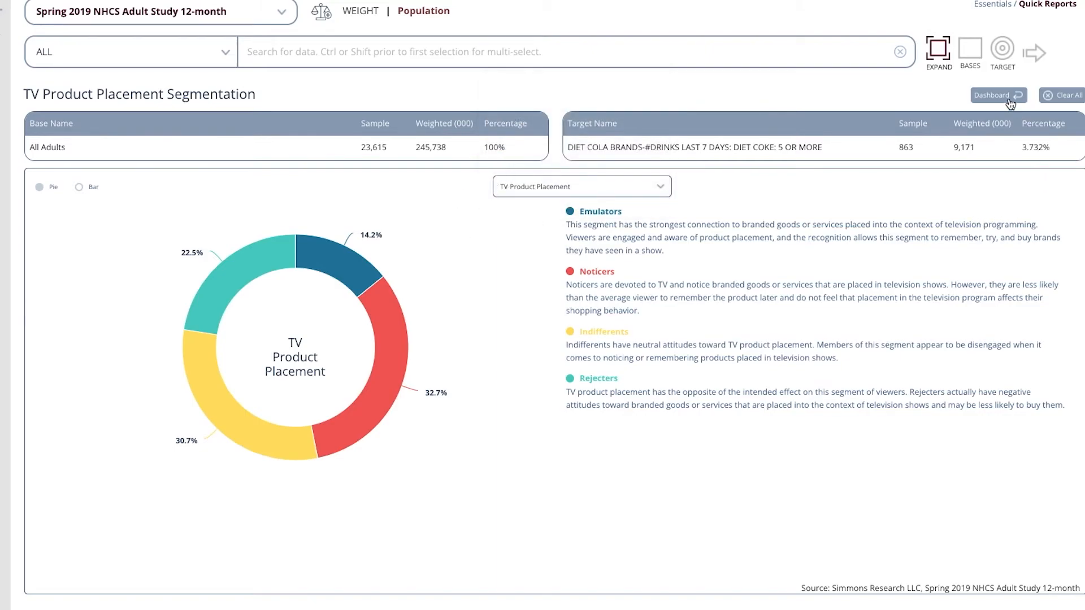
pyautogui.click(999, 95)
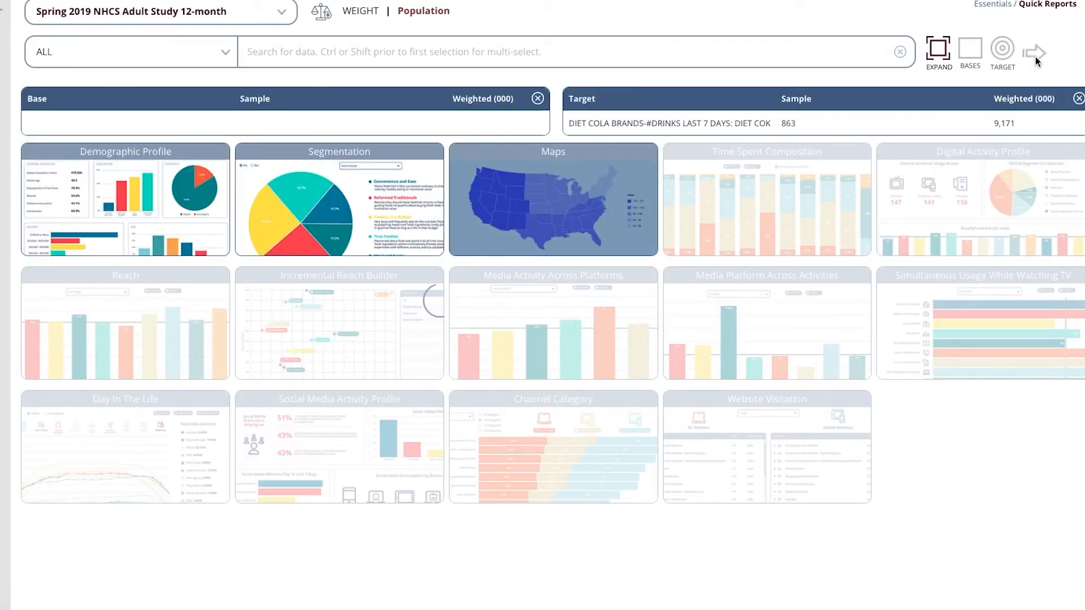
pyautogui.click(553, 199)
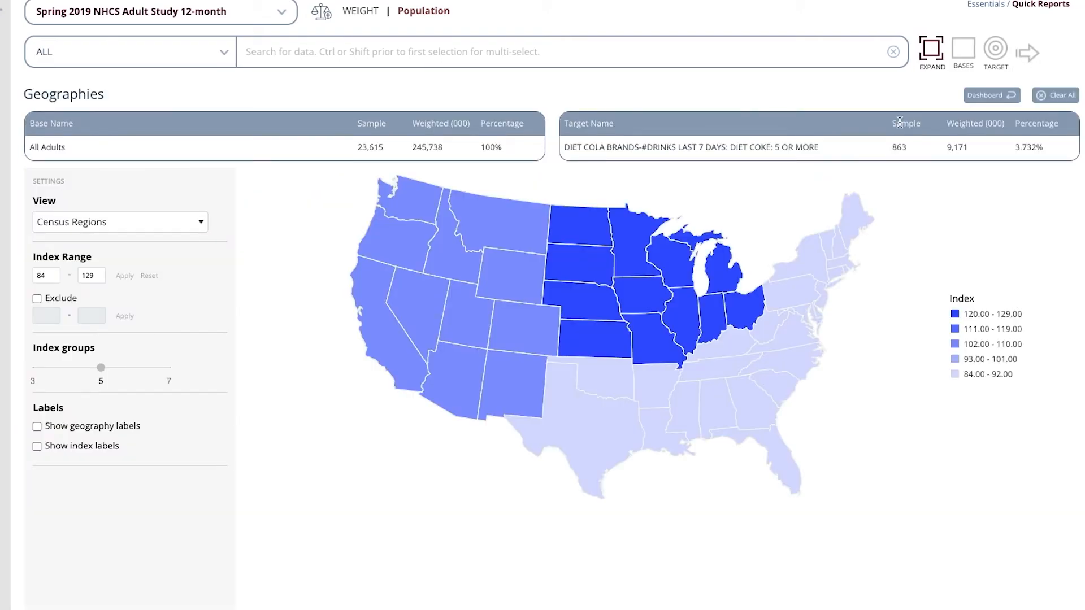
pyautogui.moveTo(262, 111)
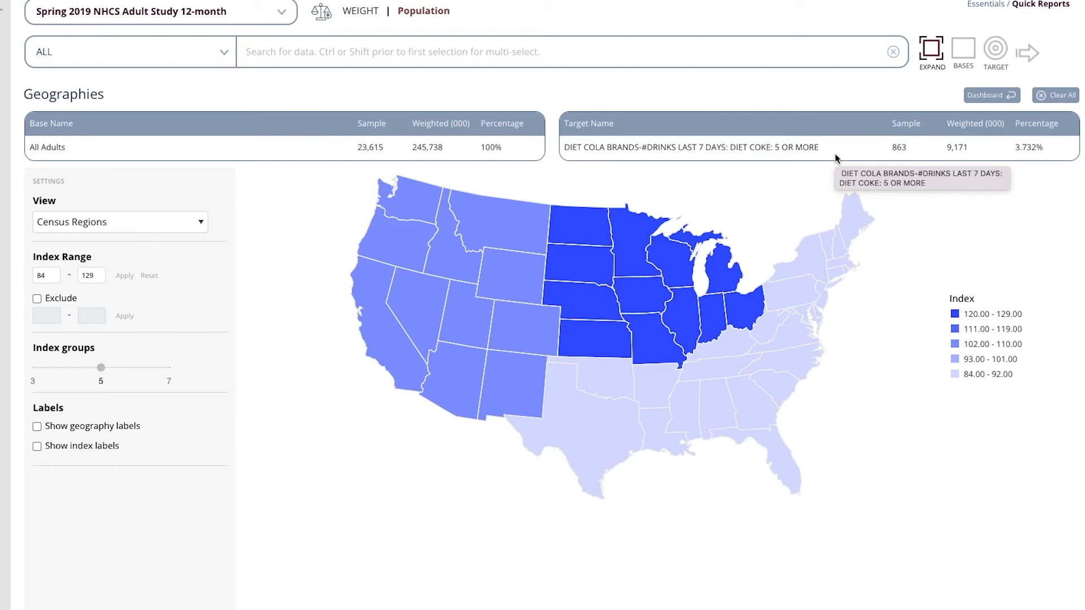
pyautogui.moveTo(586, 297)
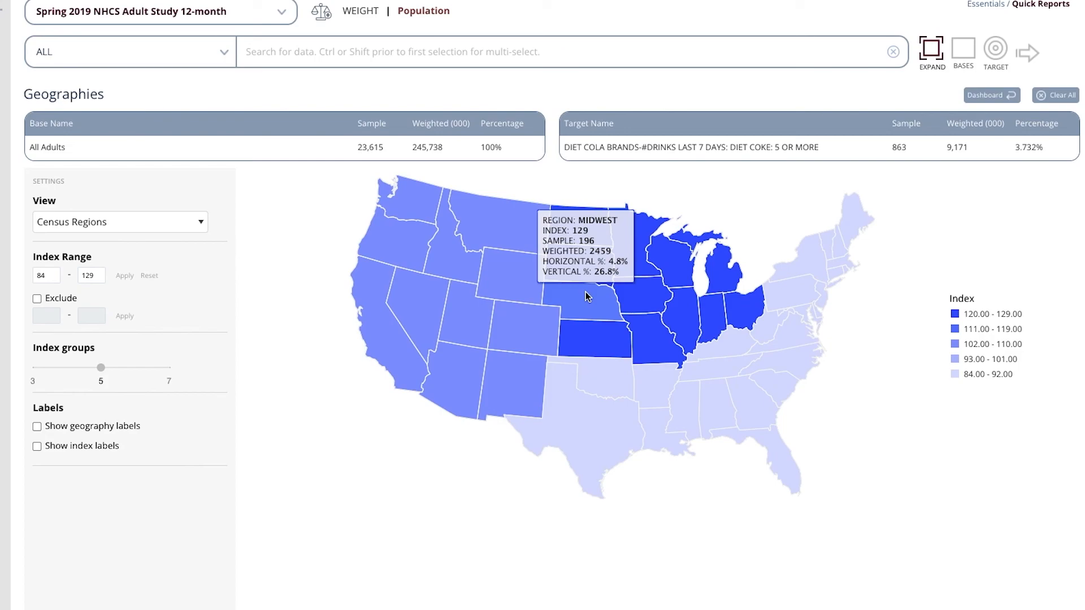
pyautogui.moveTo(557, 295)
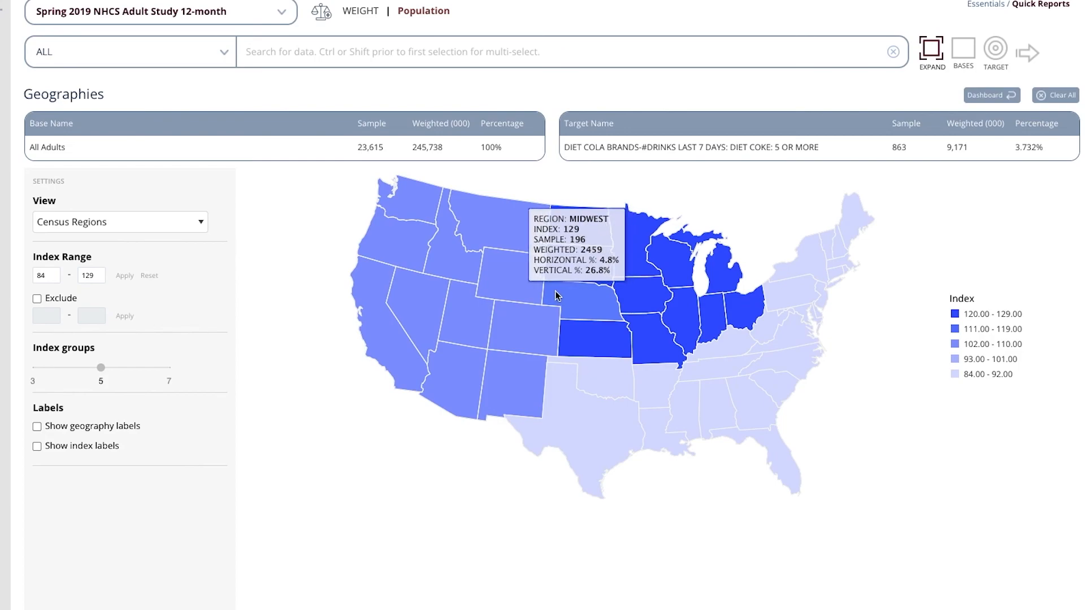
pyautogui.moveTo(495, 298)
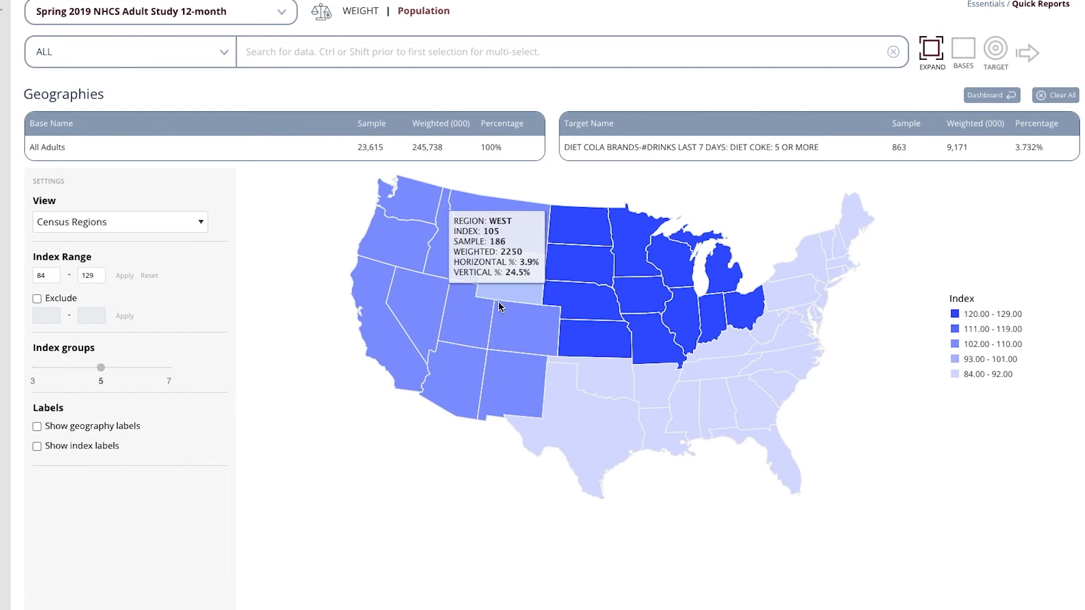
pyautogui.moveTo(617, 443)
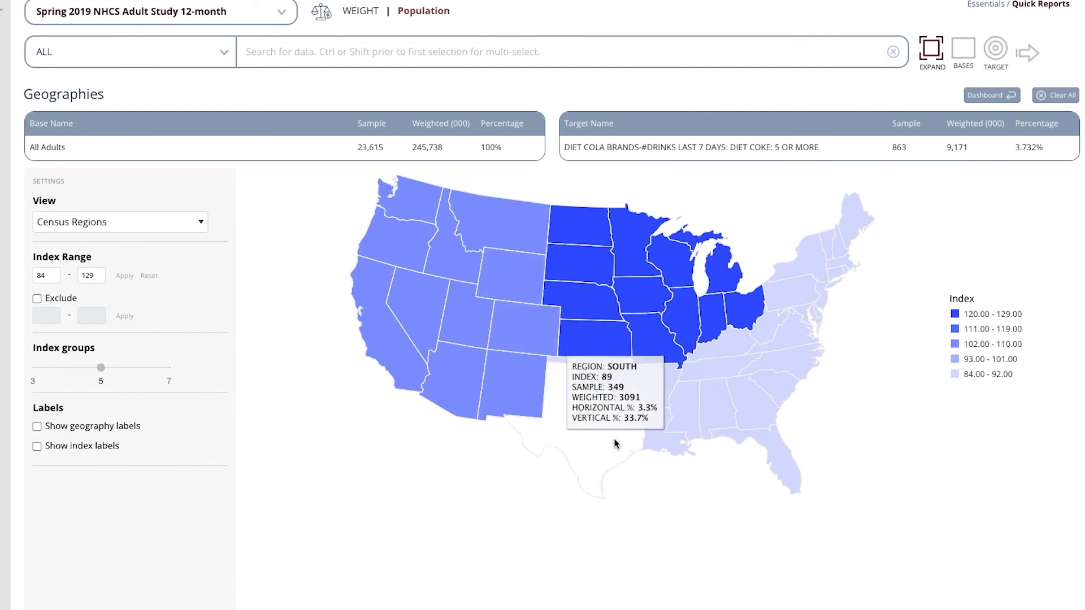
pyautogui.moveTo(604, 438)
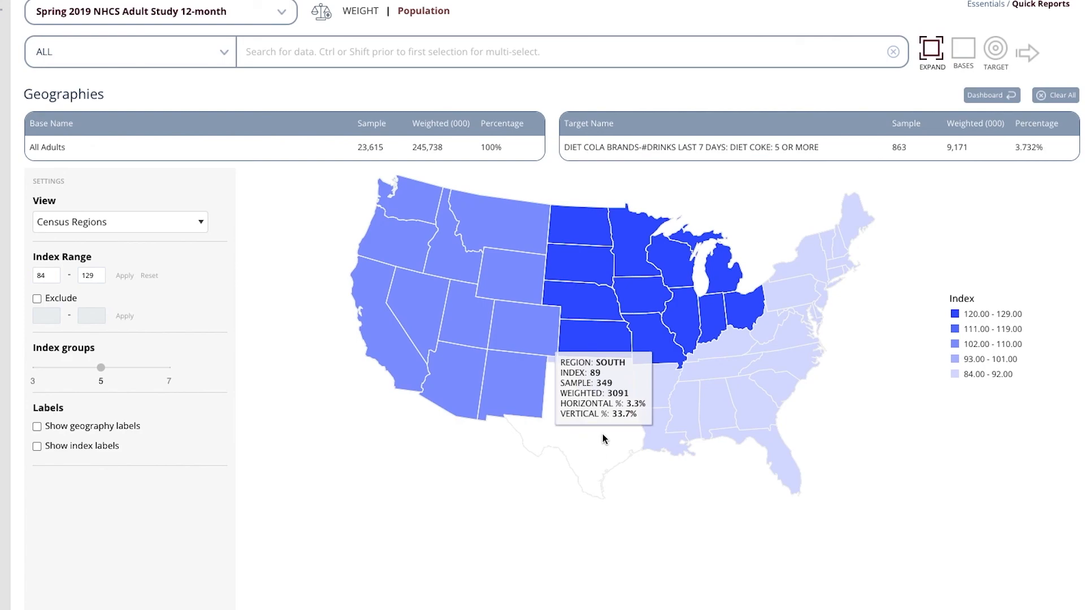
pyautogui.moveTo(796, 309)
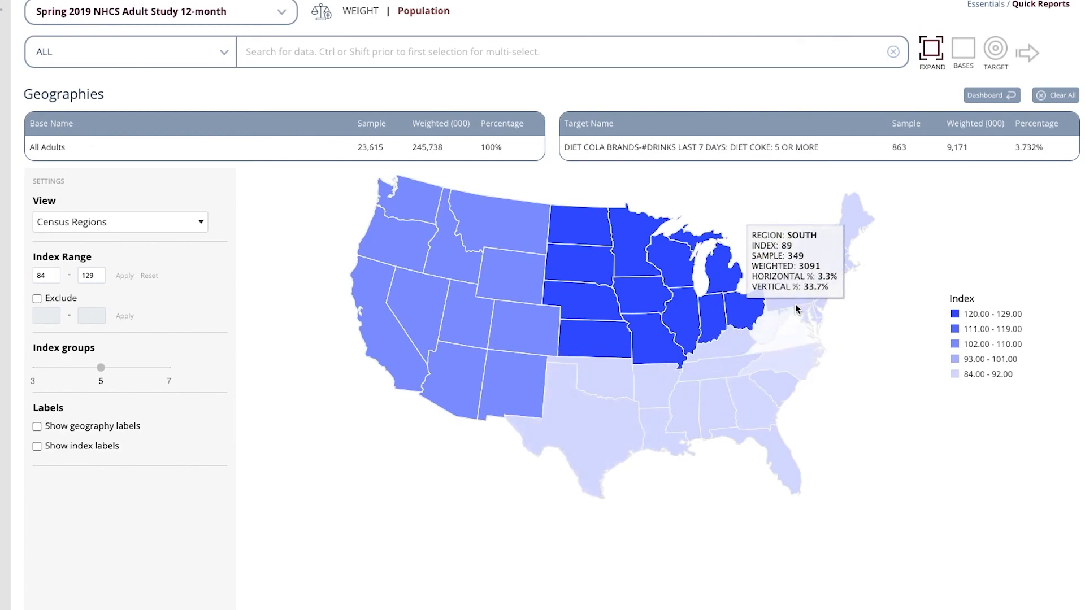
pyautogui.moveTo(806, 286)
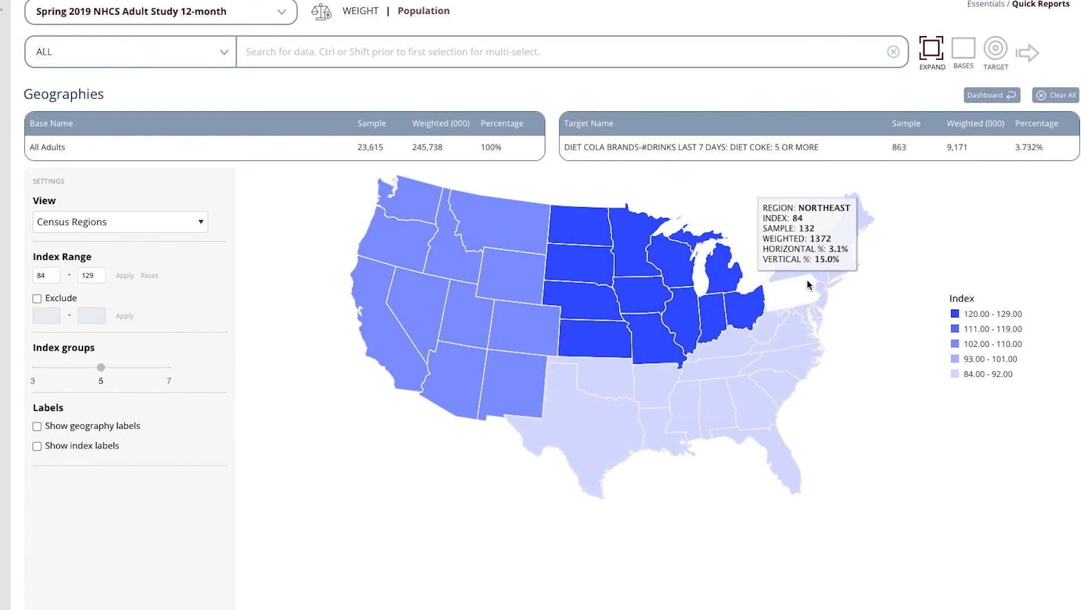